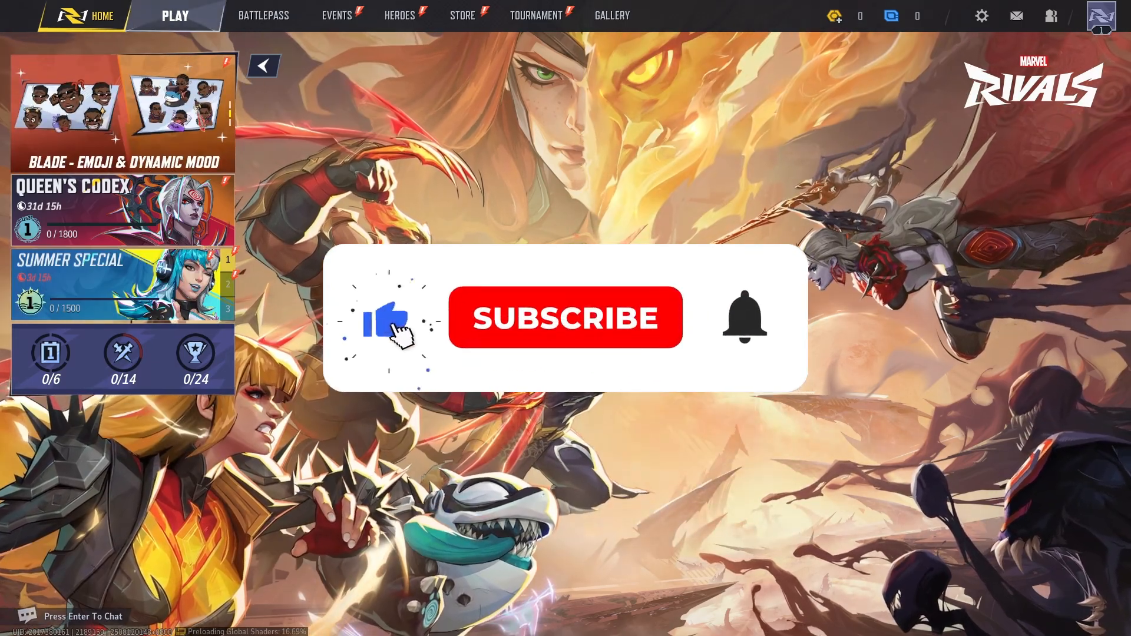
Step: Bring up the in-game system menu from the lobby's settings gear
click(566, 318)
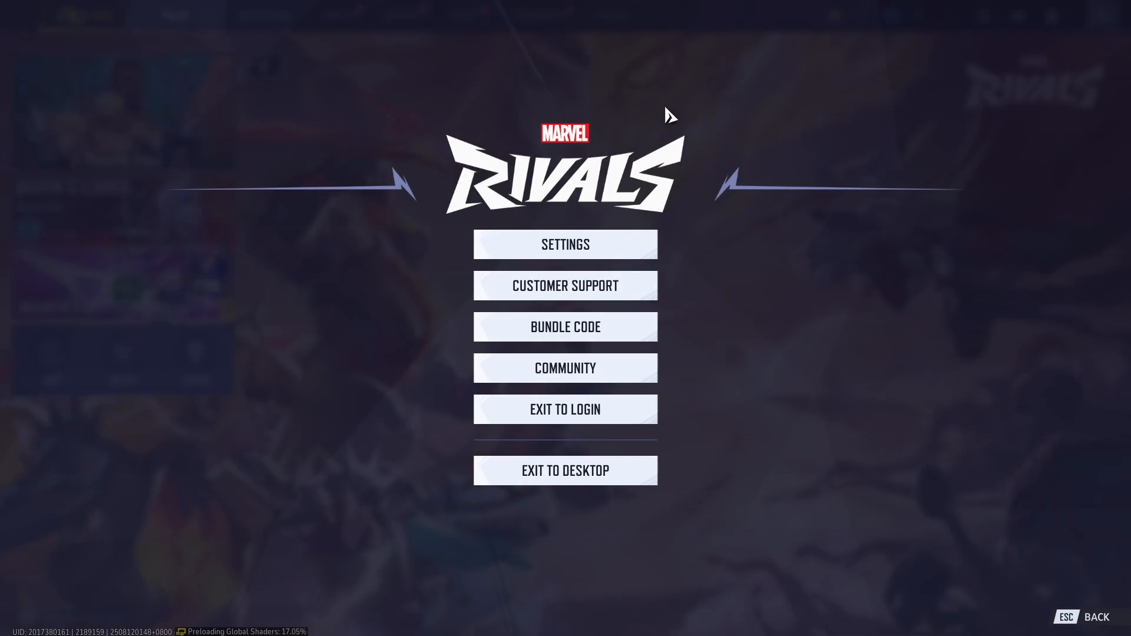
Step: Enter Settings and show the Display tab with performance and resolution options
click(565, 245)
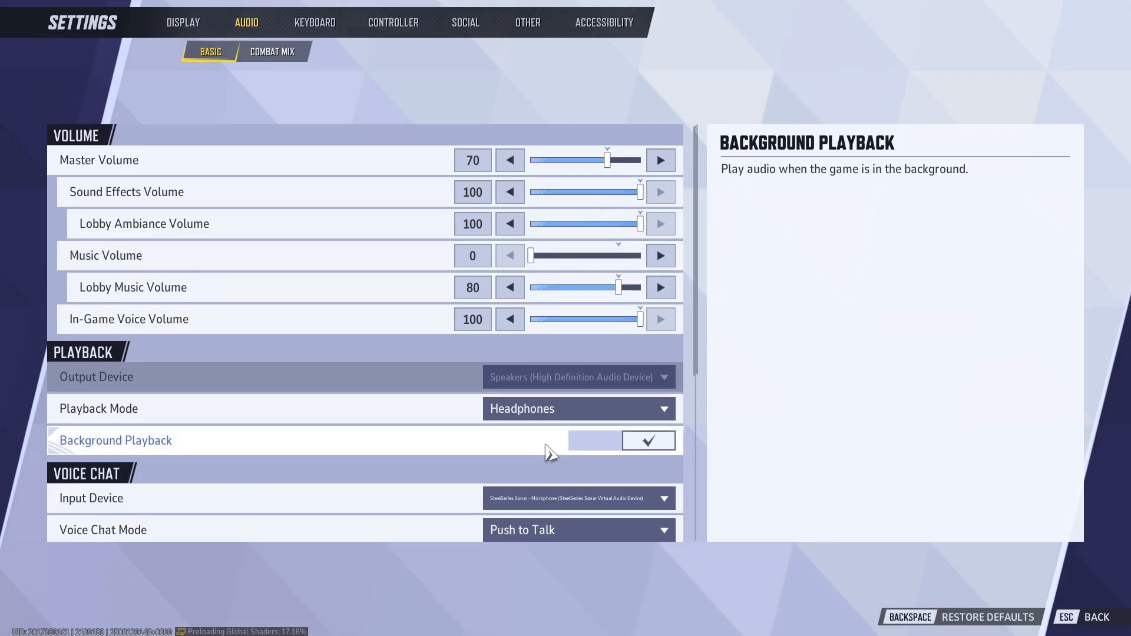
mouse_move(523, 37)
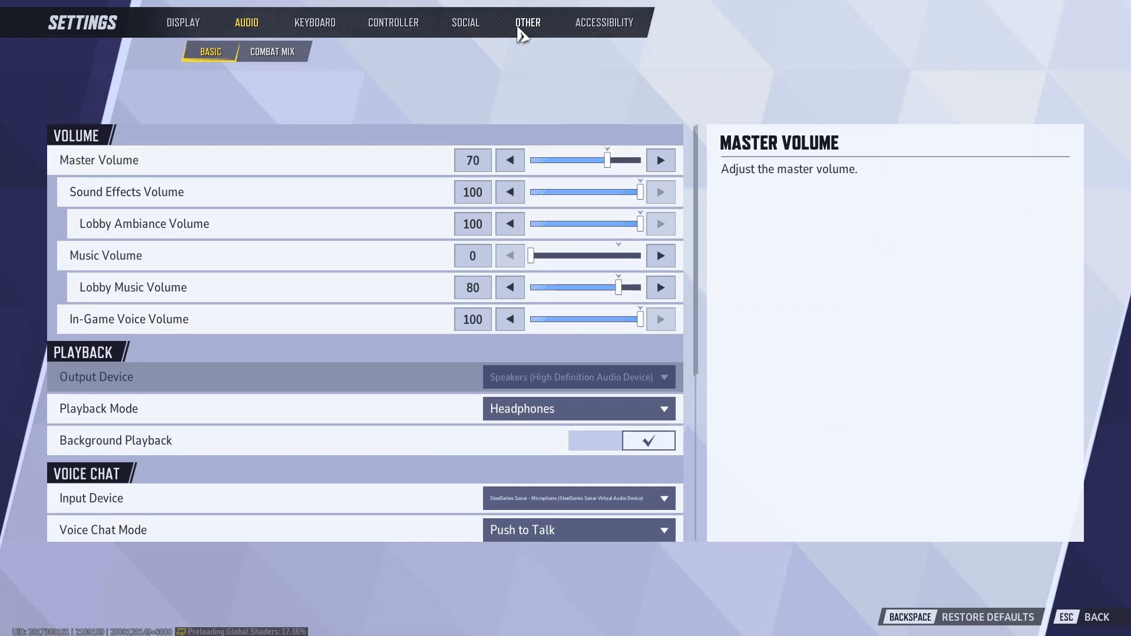
click(182, 23)
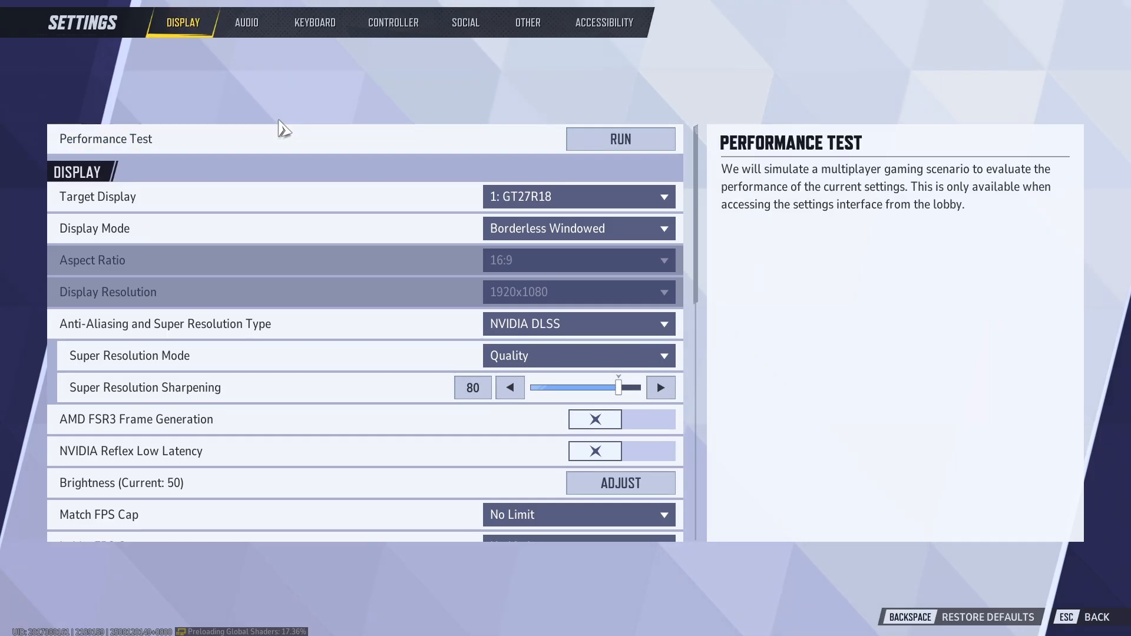
mouse_move(106, 203)
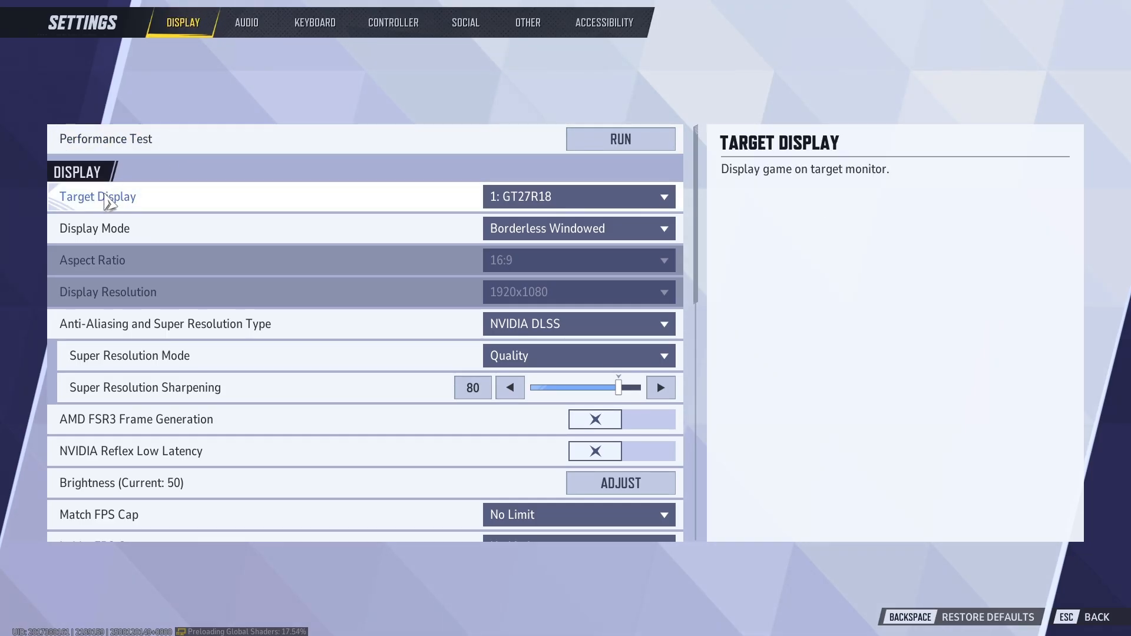
mouse_move(536, 206)
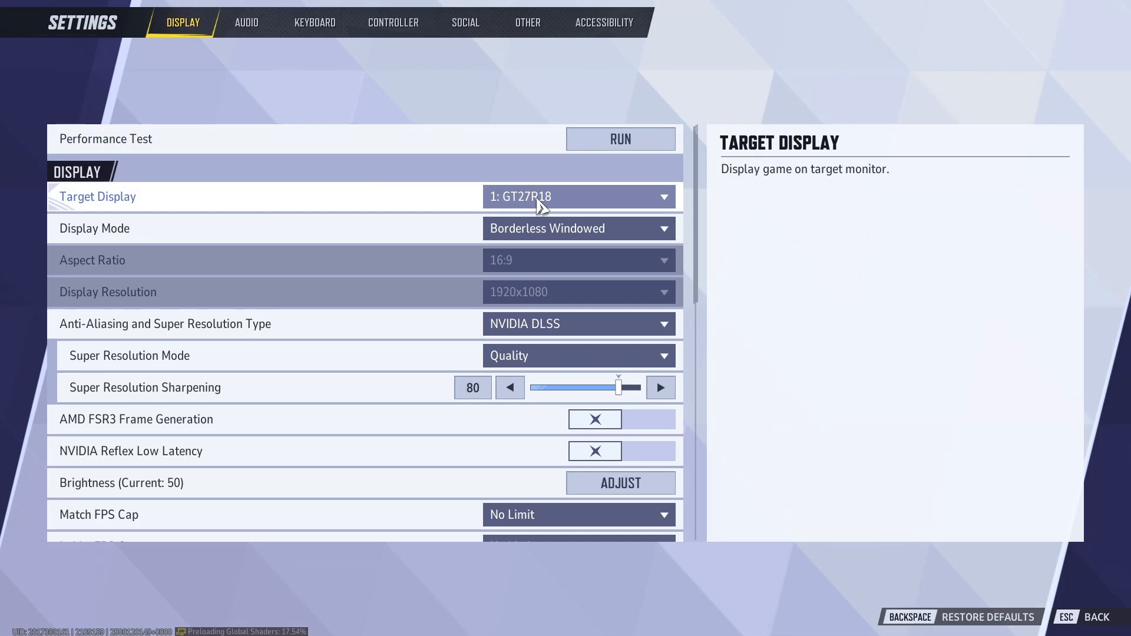
Step: Set Display Mode to Fullscreen, keeping 16:9 aspect ratio and 1920x1080 resolution
click(580, 228)
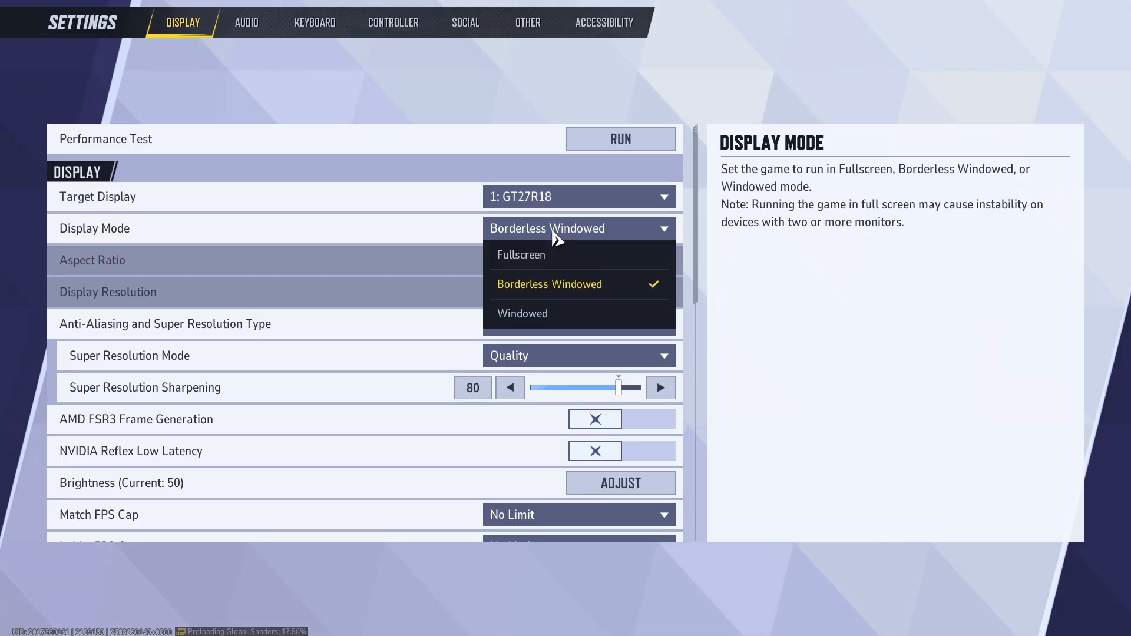
click(521, 255)
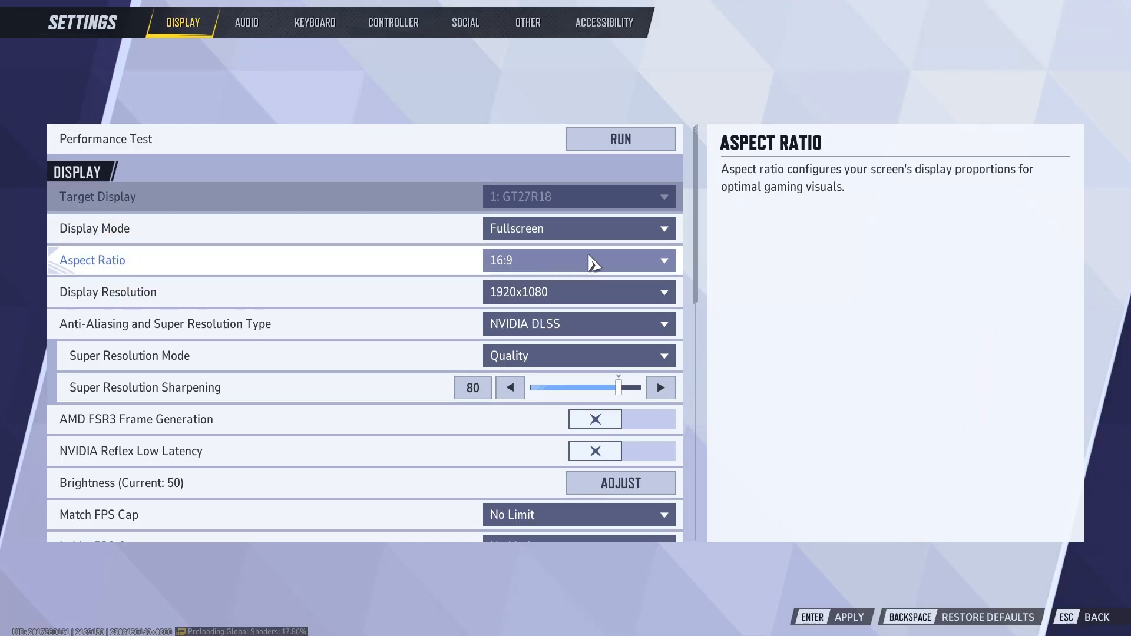
mouse_move(631, 231)
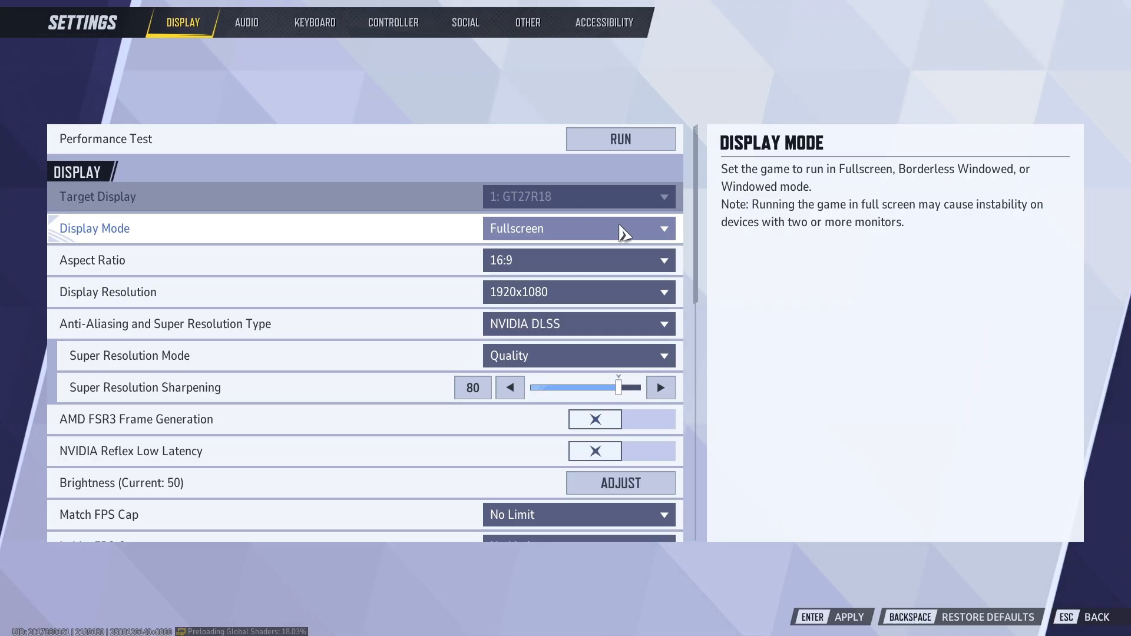
mouse_move(632, 233)
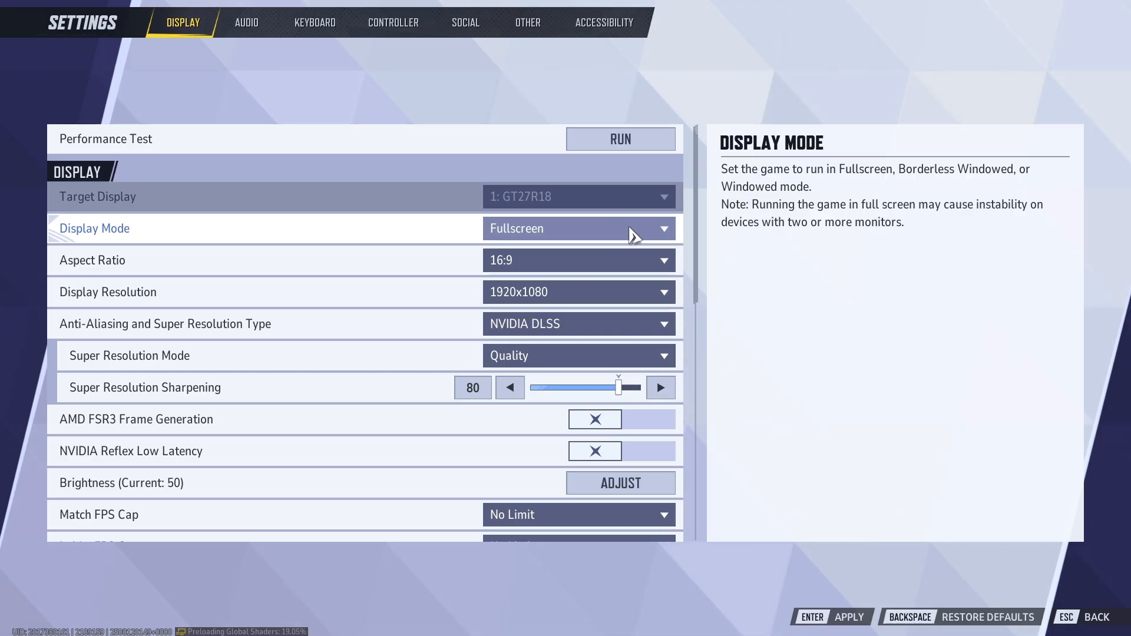
mouse_move(511, 279)
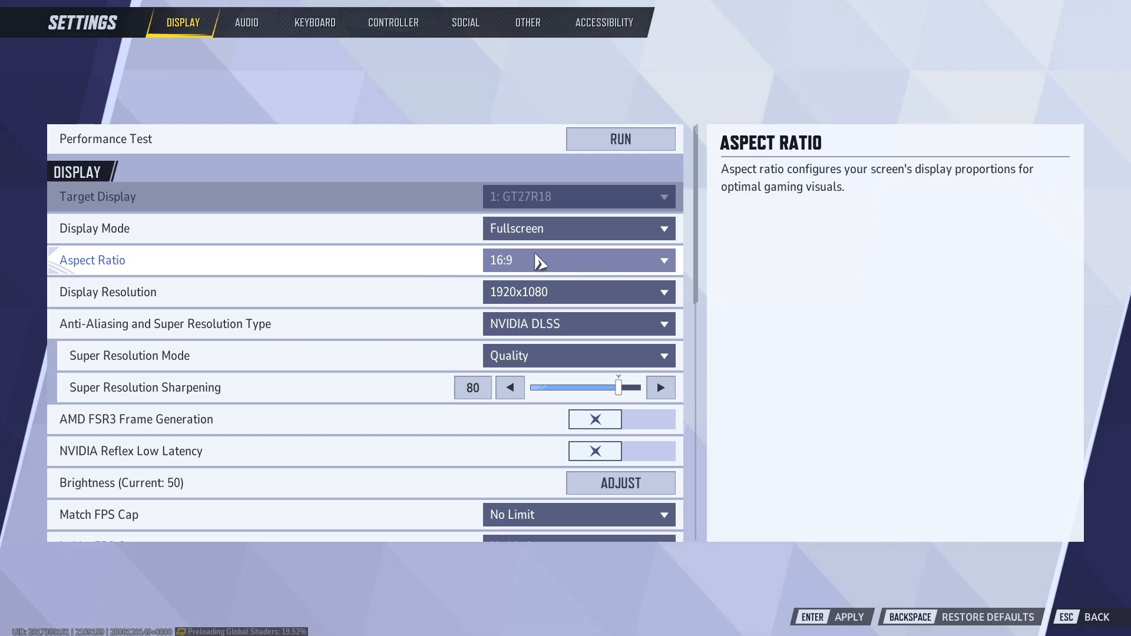
mouse_move(456, 321)
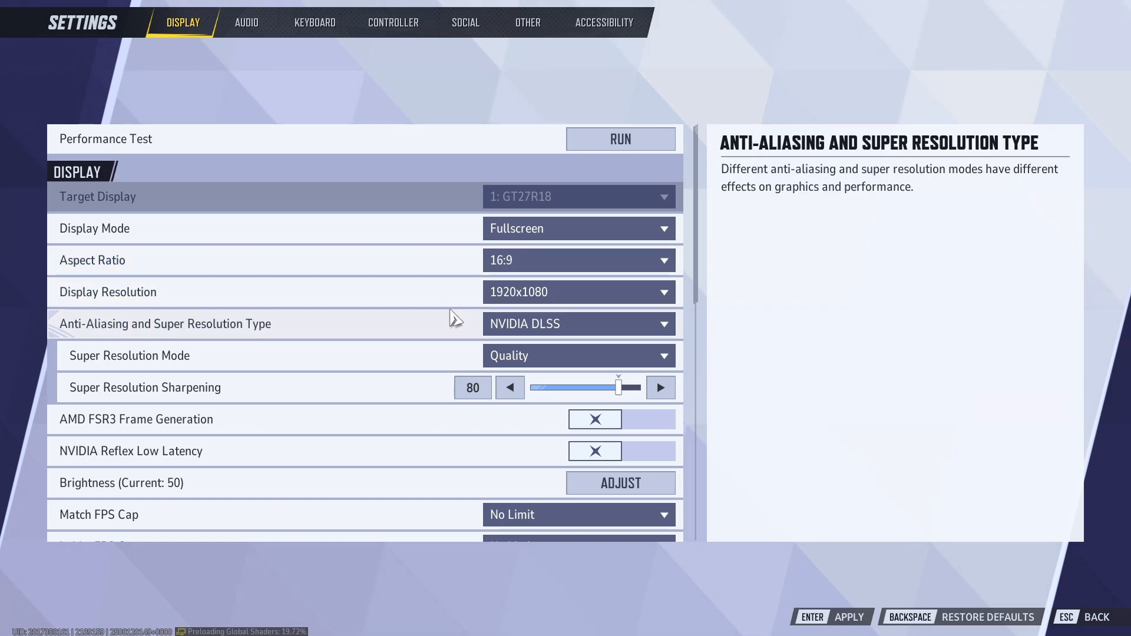
click(580, 292)
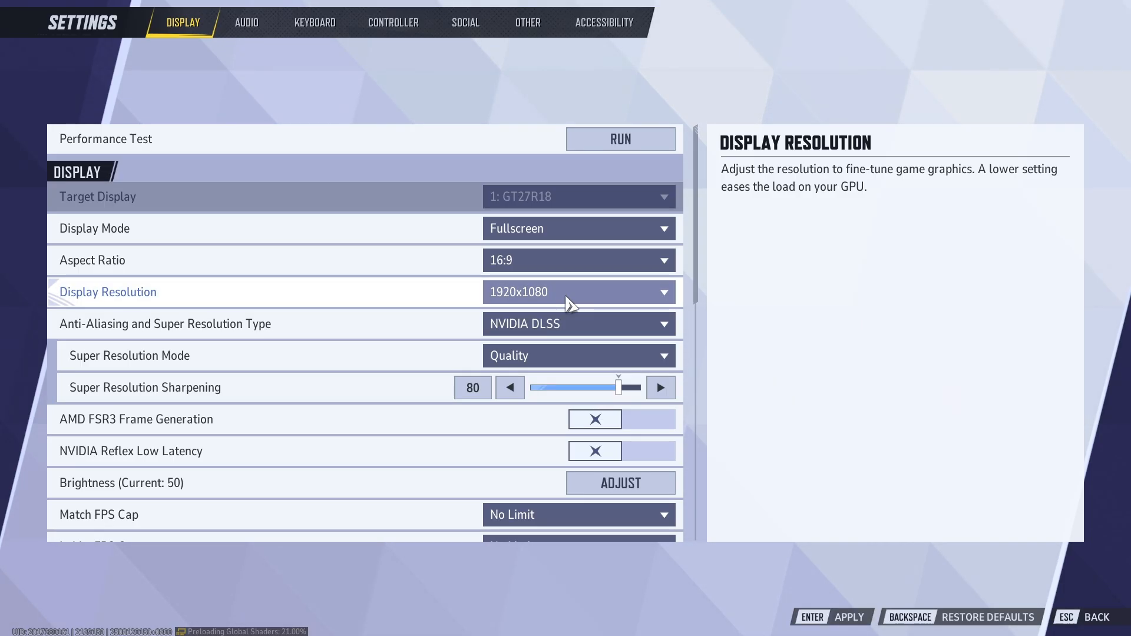
click(578, 292)
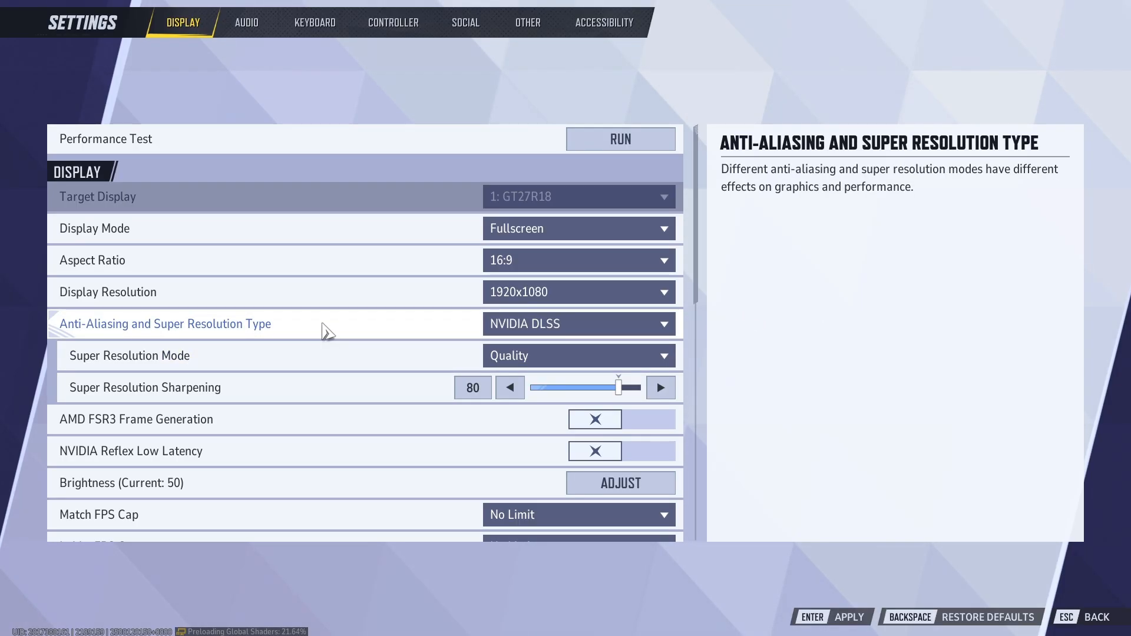
click(578, 324)
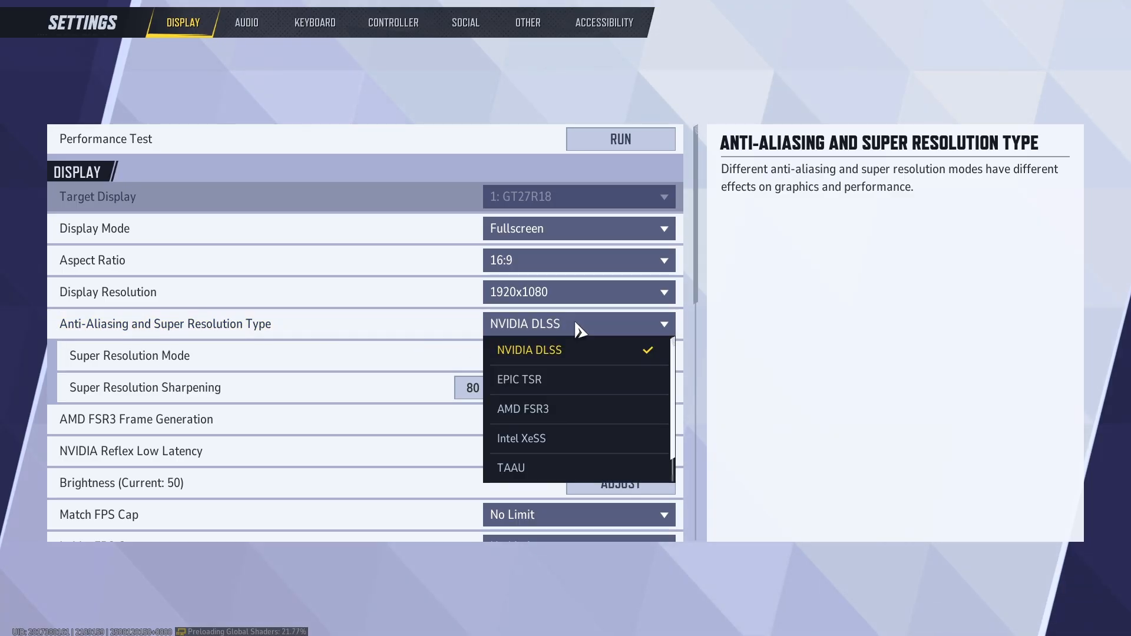
mouse_move(549, 363)
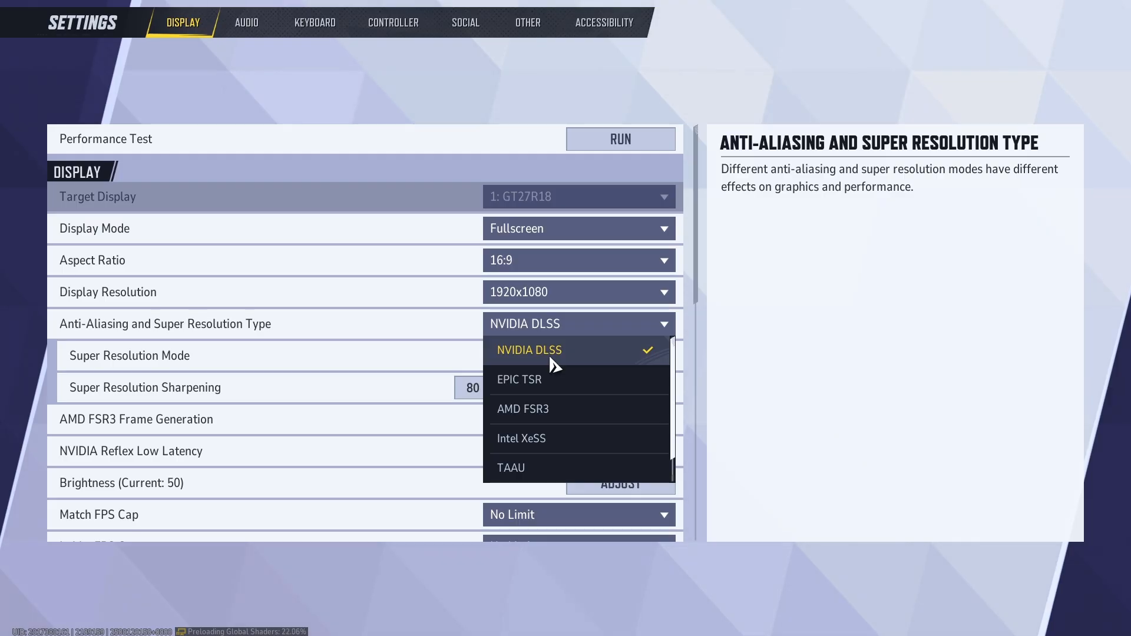
mouse_move(545, 442)
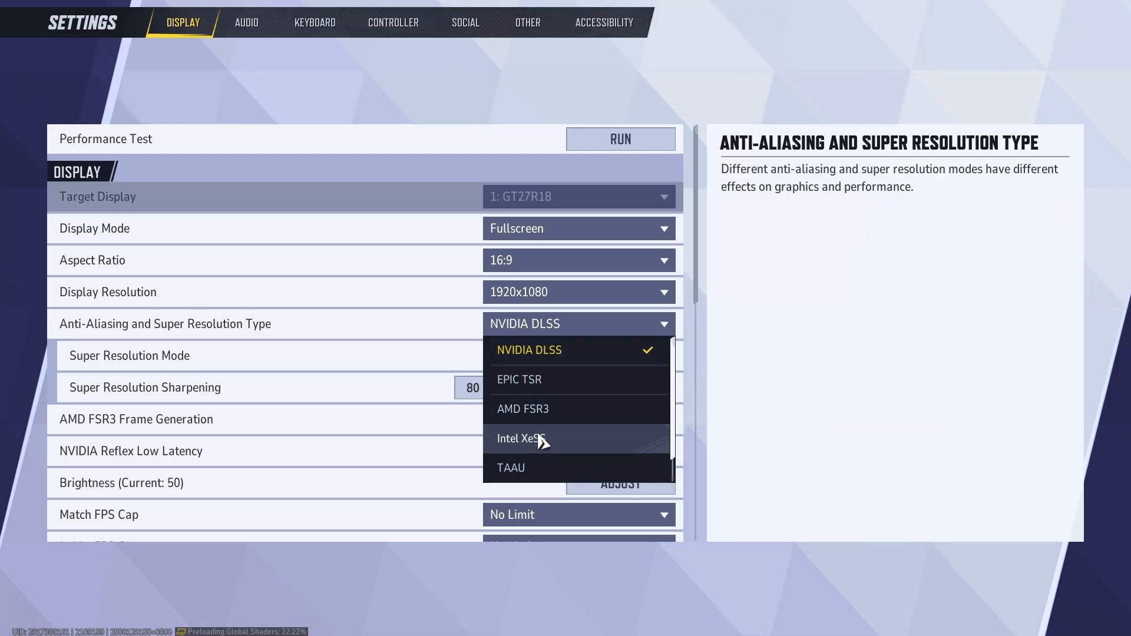
mouse_move(573, 448)
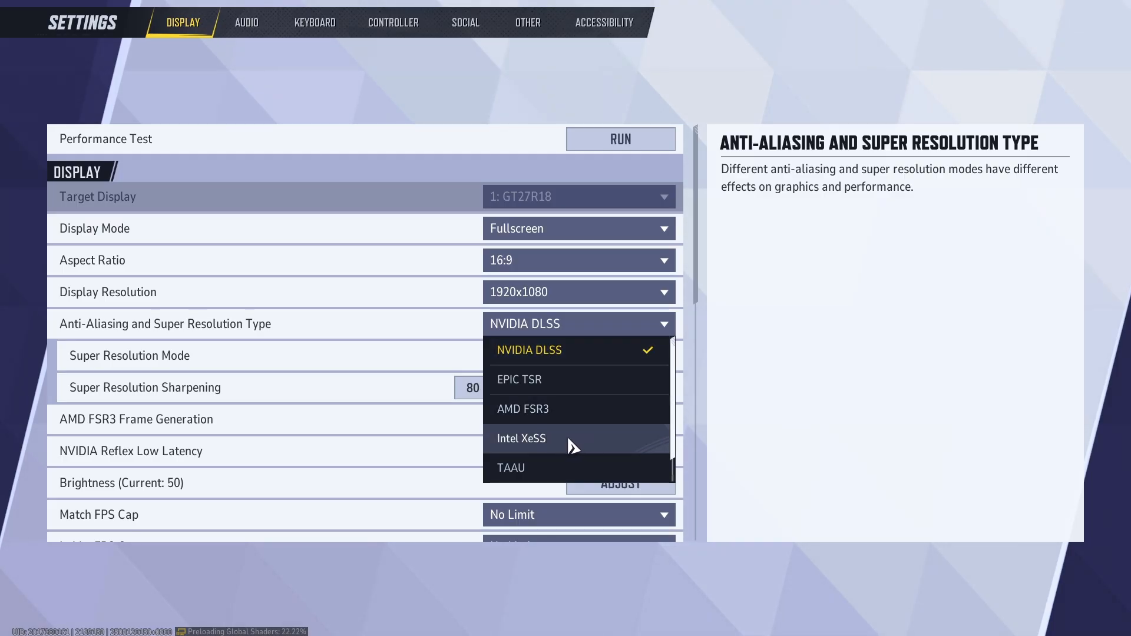
click(530, 350)
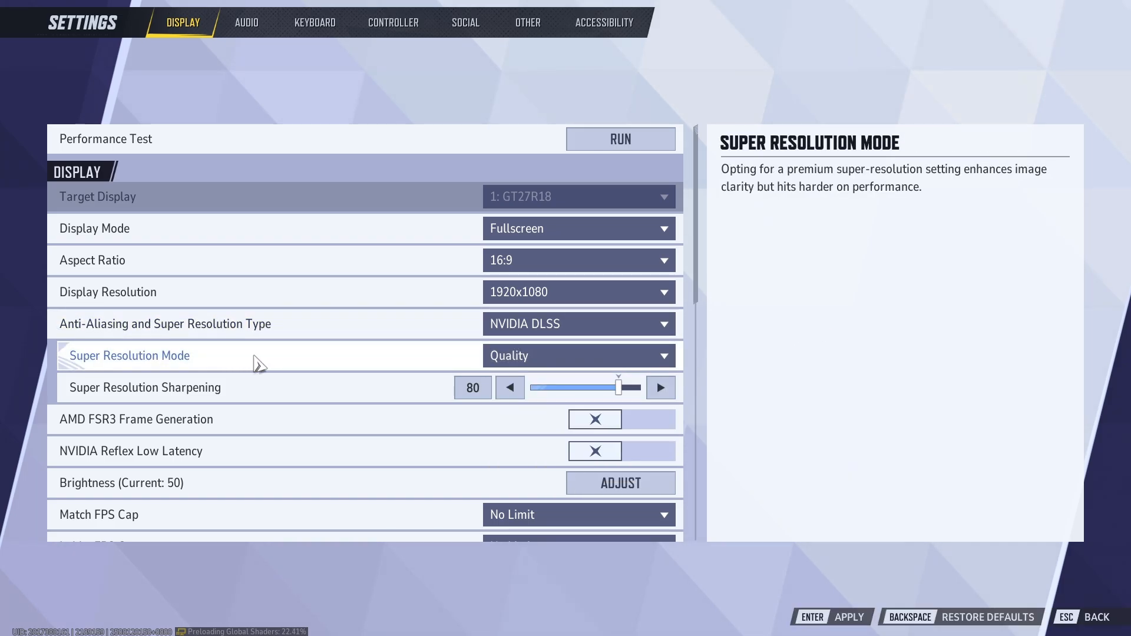
click(579, 356)
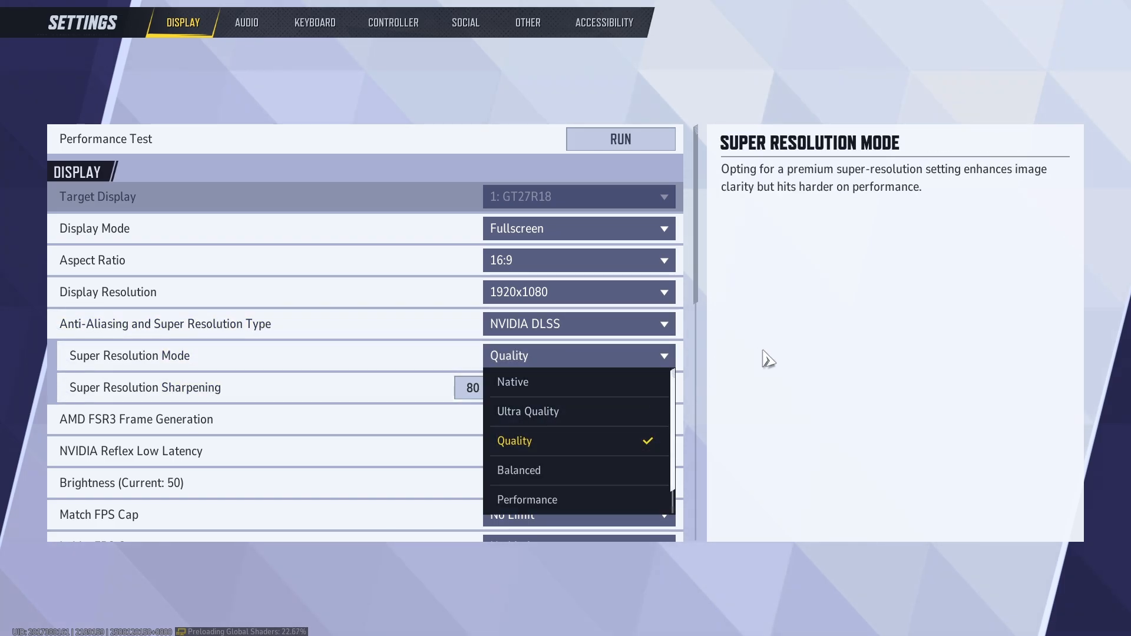
mouse_move(550, 509)
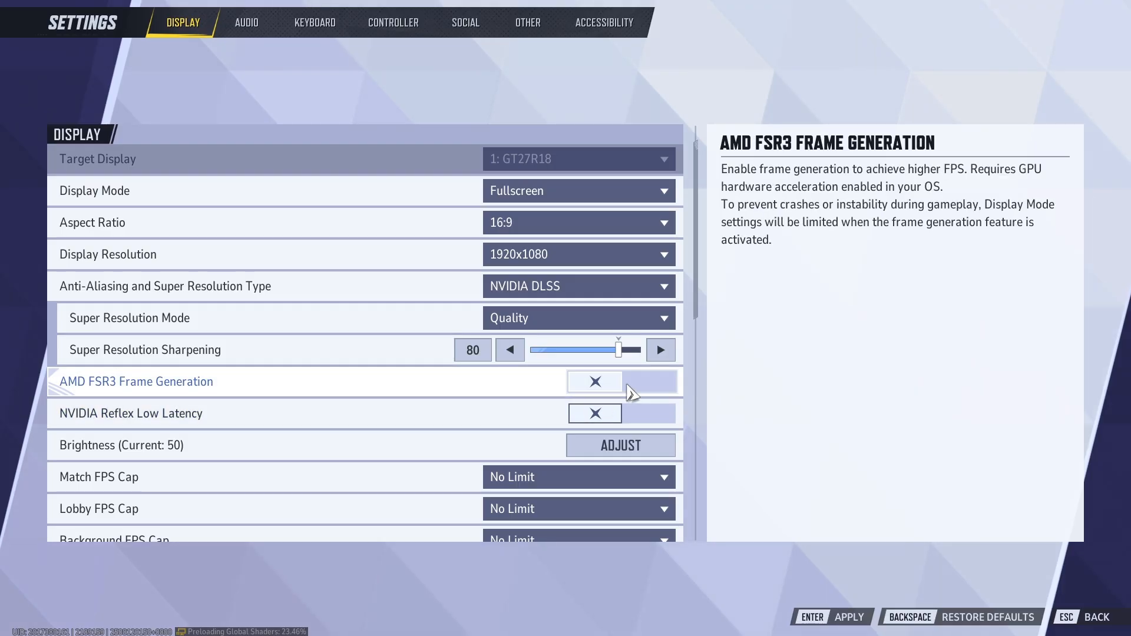
mouse_move(146, 427)
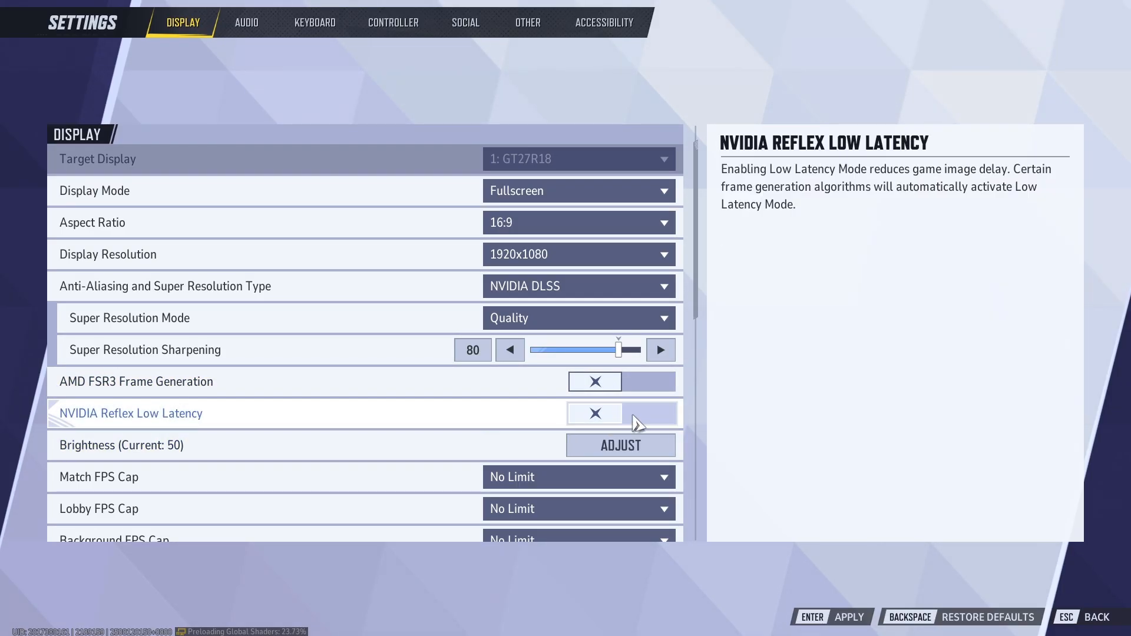
Step: Switch the NVIDIA Reflex Low Latency toggle on
click(648, 414)
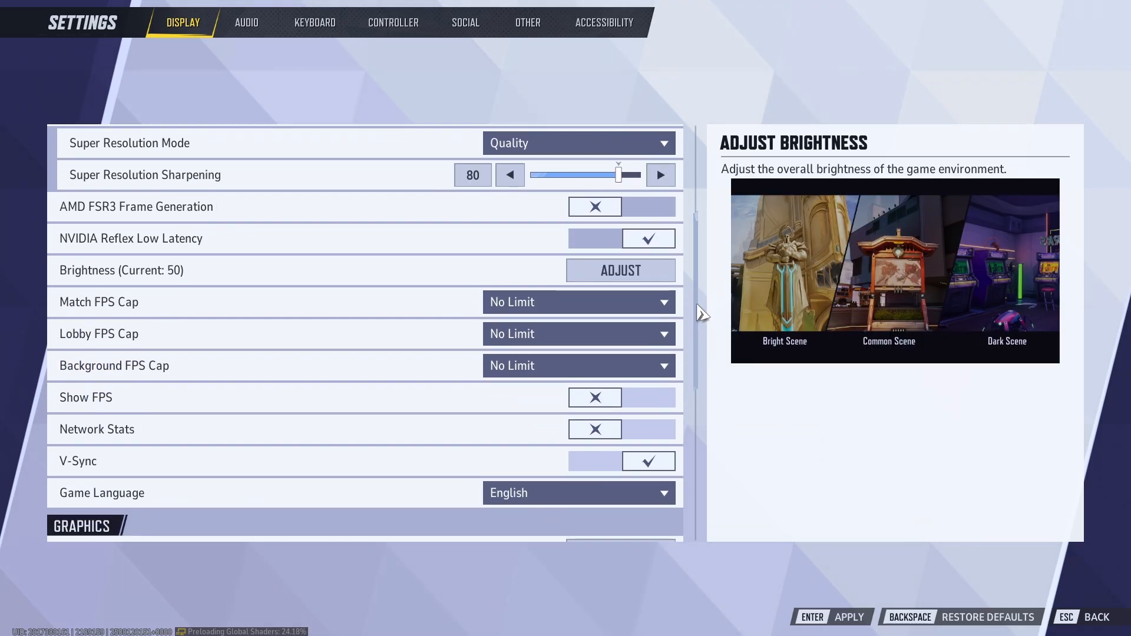
mouse_move(593, 375)
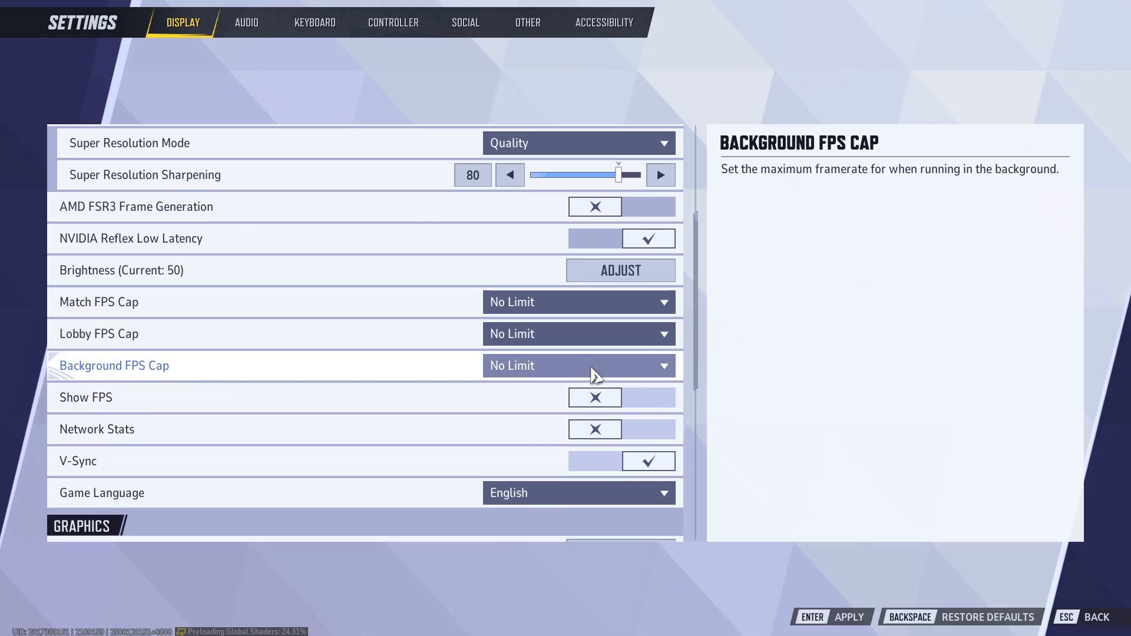
mouse_move(632, 416)
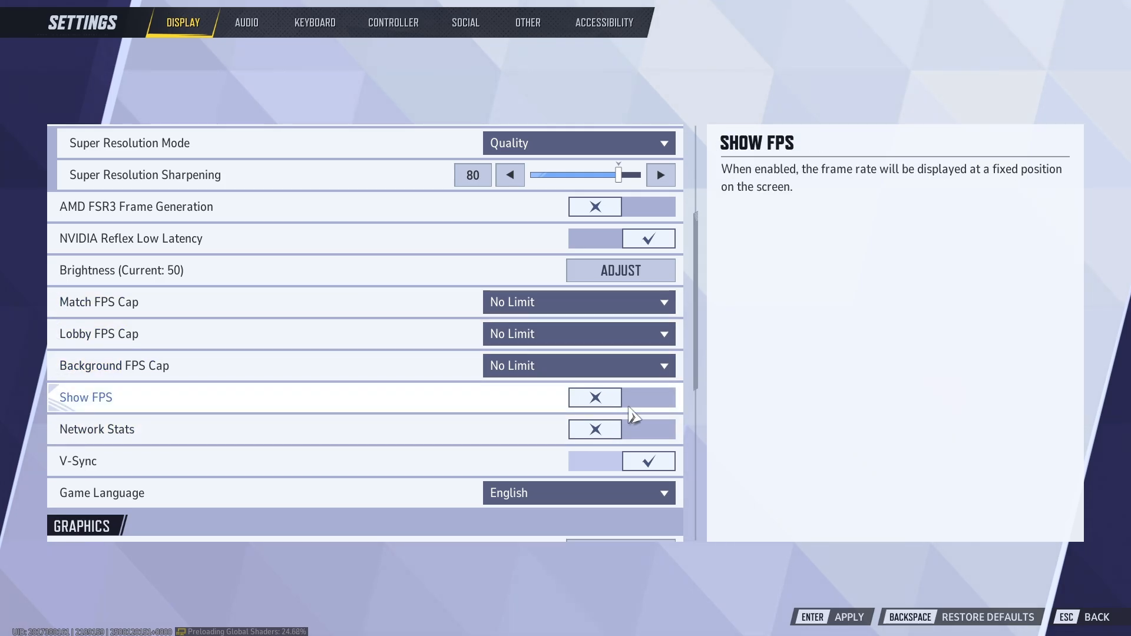
scroll(down, 3)
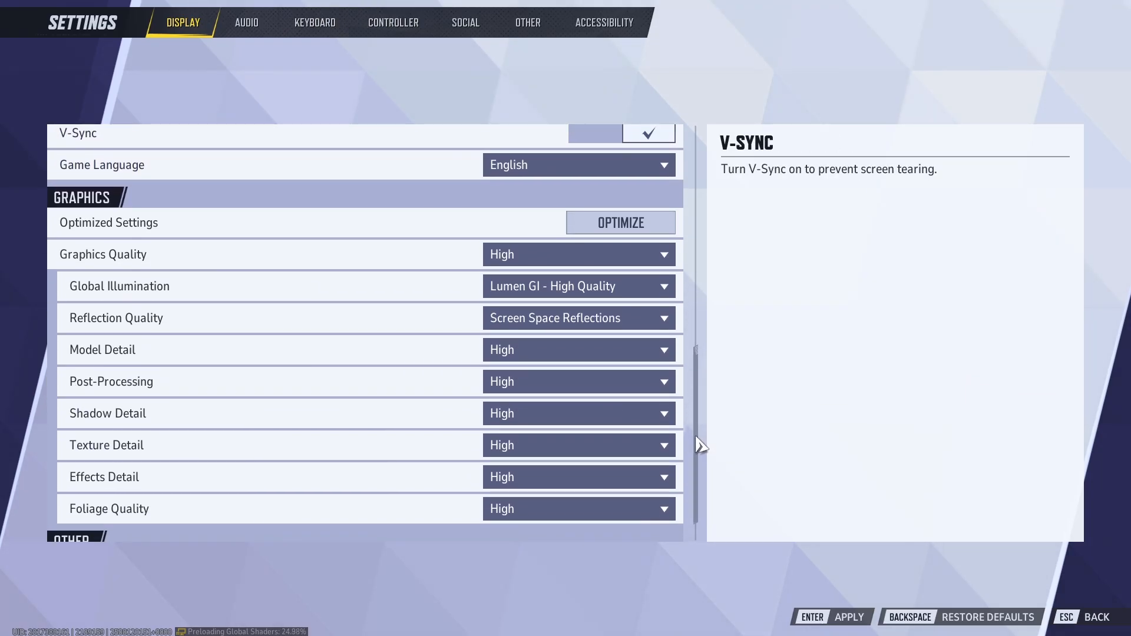
mouse_move(617, 231)
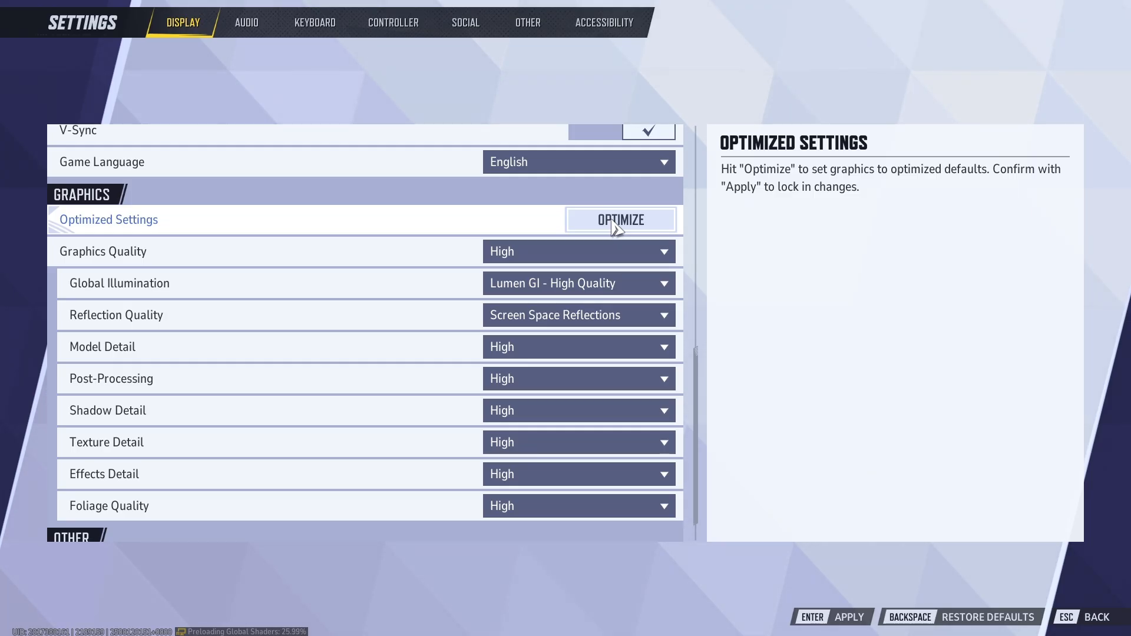
mouse_move(668, 392)
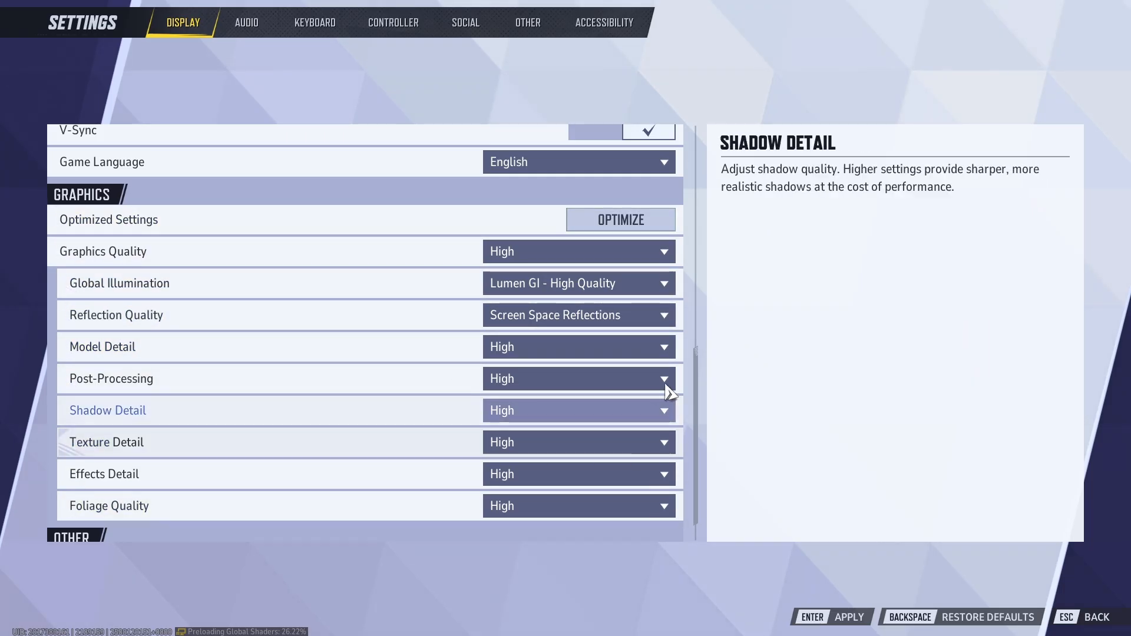
mouse_move(598, 215)
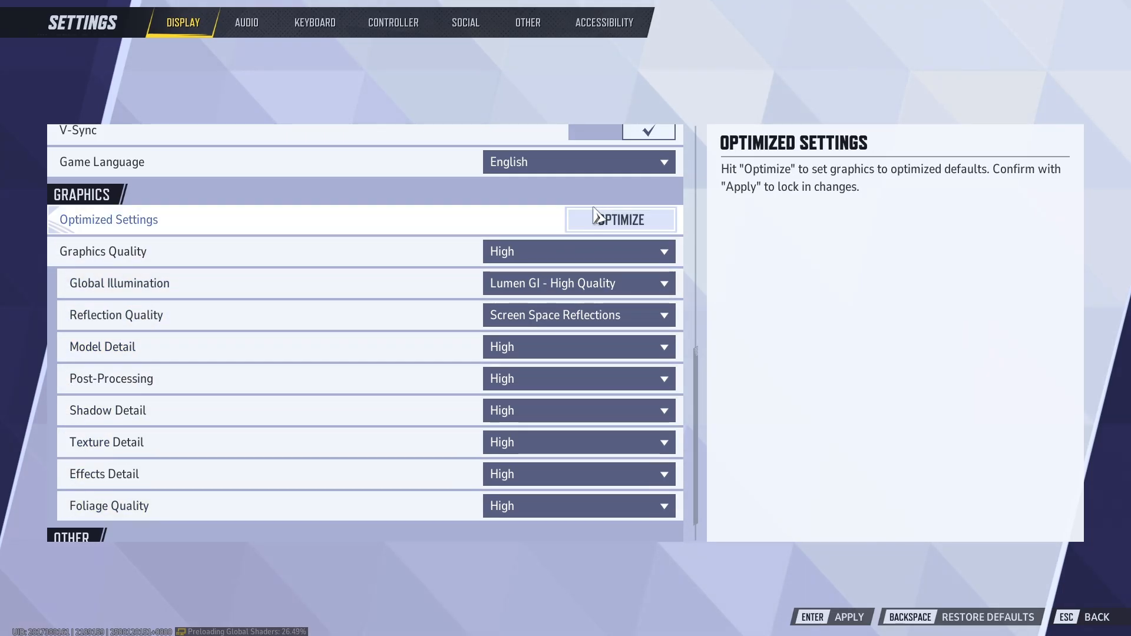
mouse_move(593, 266)
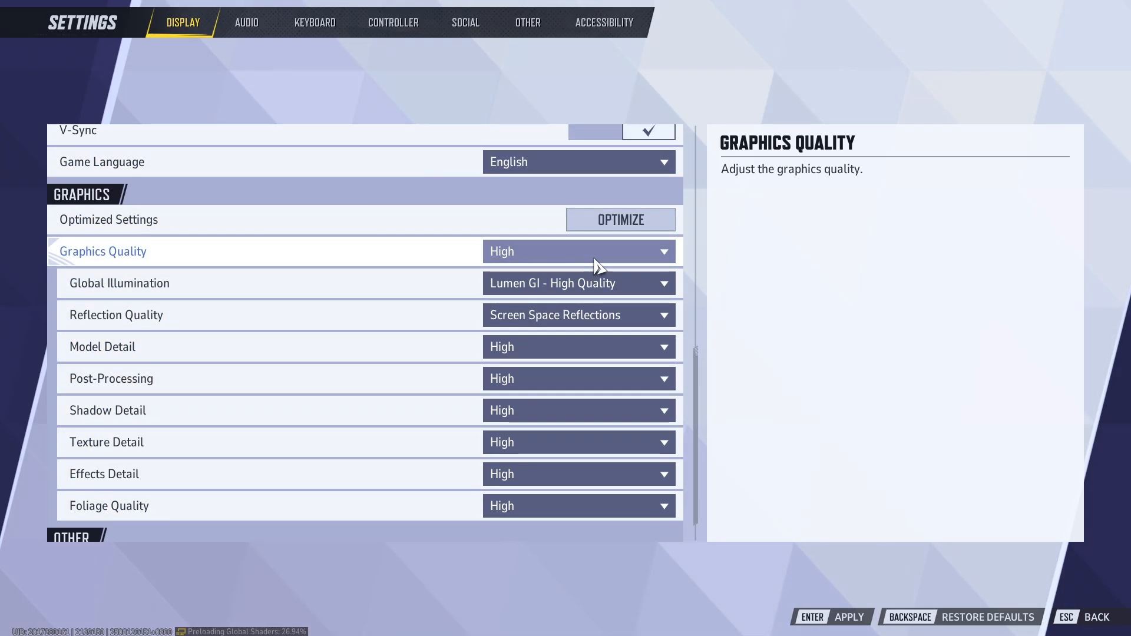
click(579, 251)
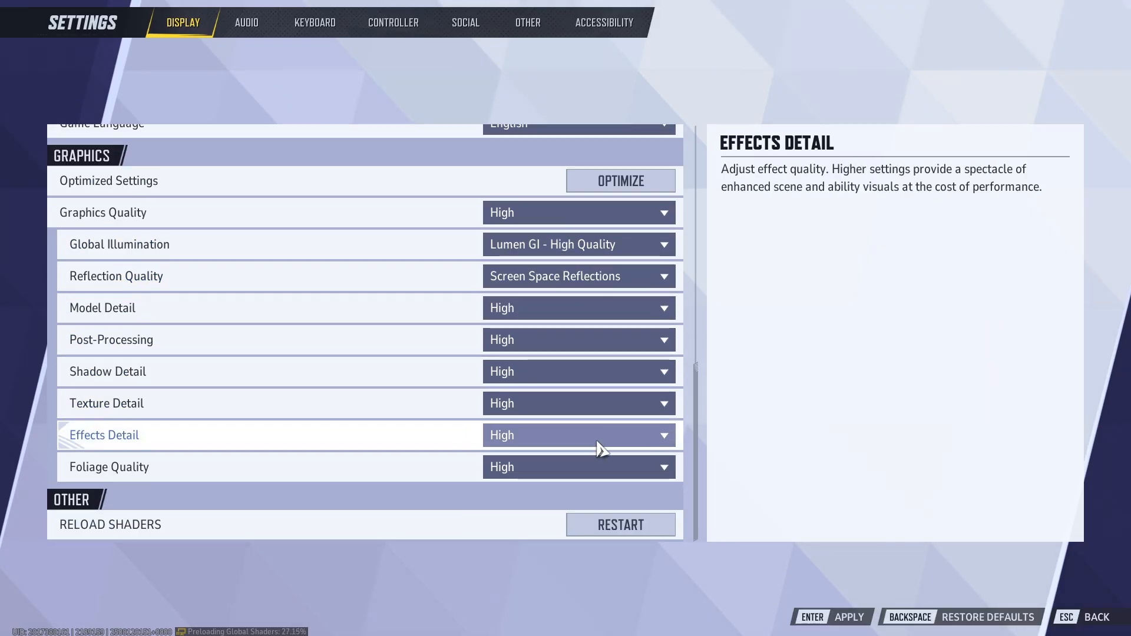
click(579, 309)
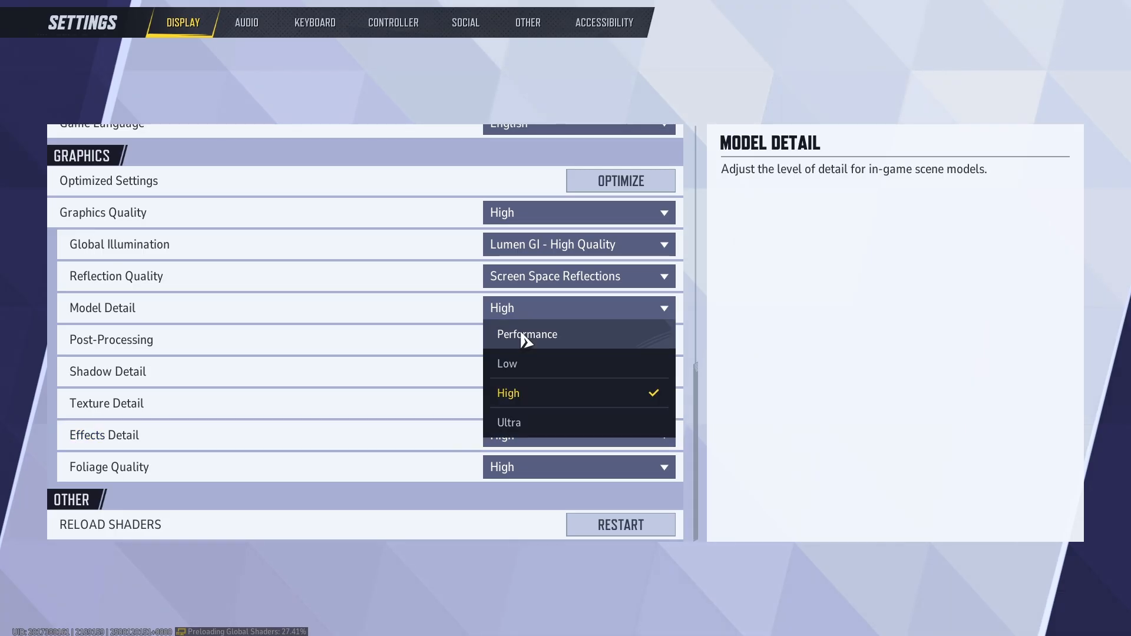
click(579, 339)
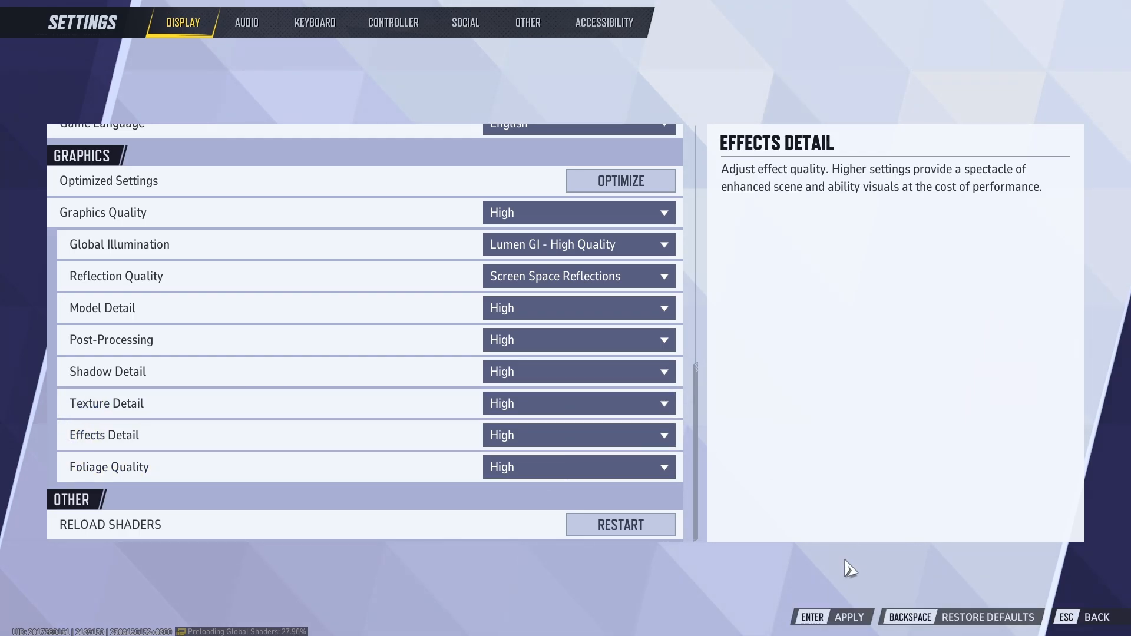
mouse_move(759, 535)
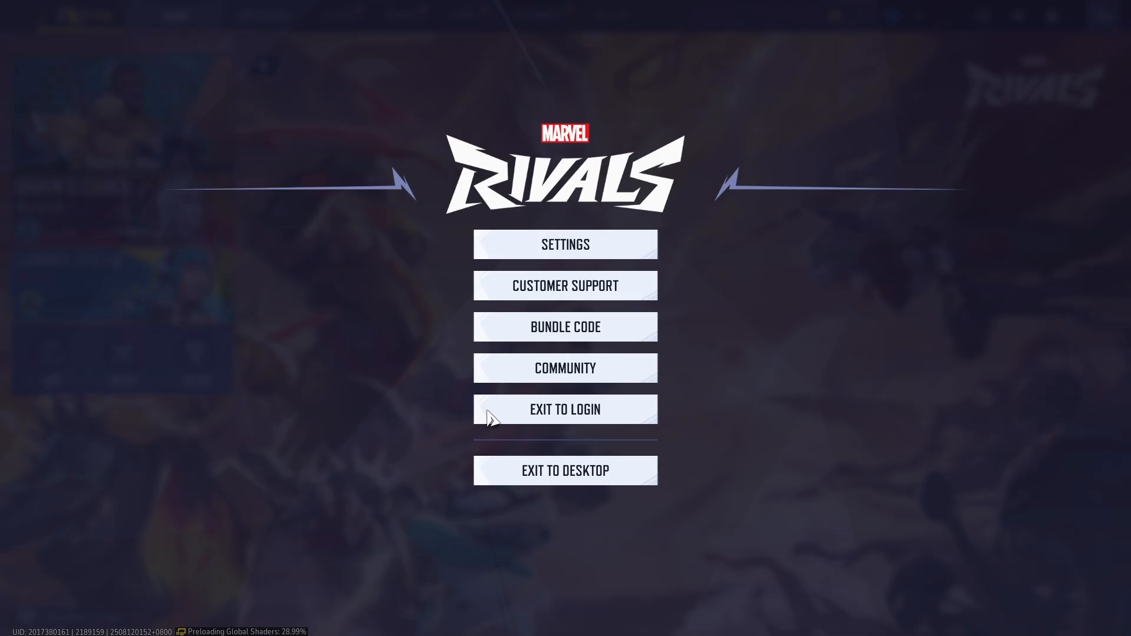
Step: Exit Marvel Rivals to the desktop and bring up Windows Display settings
click(566, 470)
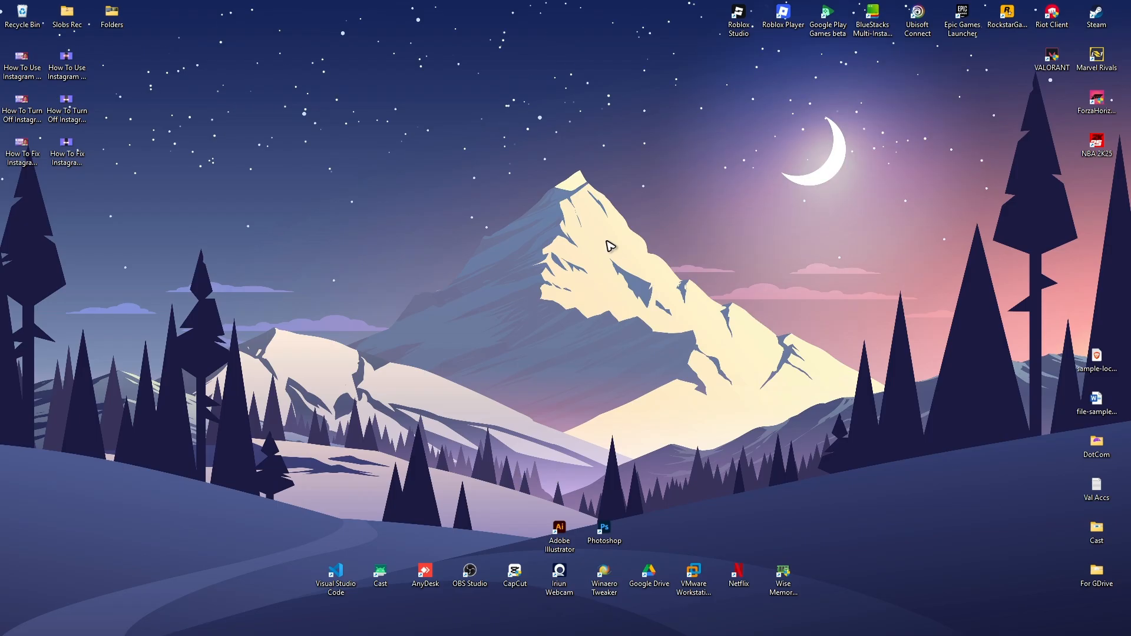
right_click(610, 247)
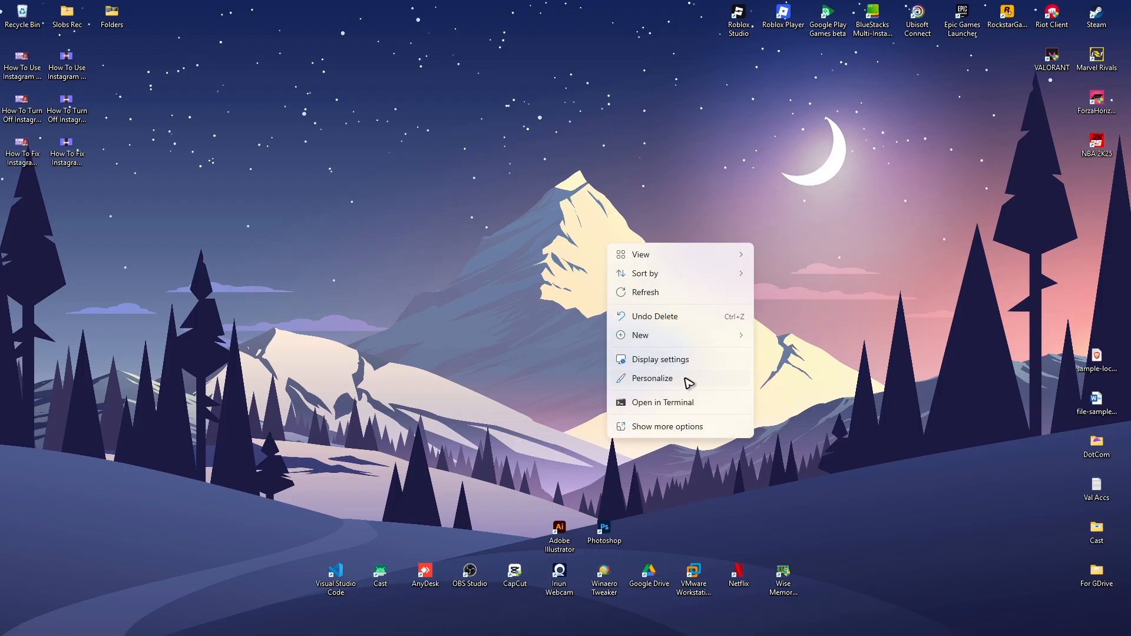
click(653, 379)
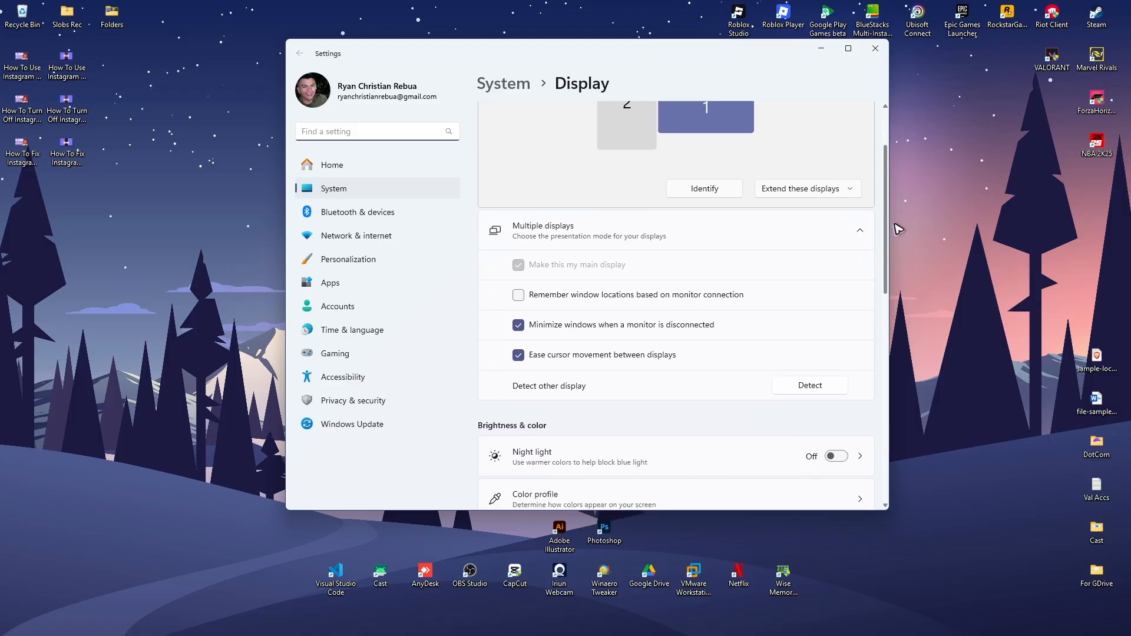
Step: Go to the Graphics page and scroll the per-app list down to Marvel Rivals
scroll(down, 3)
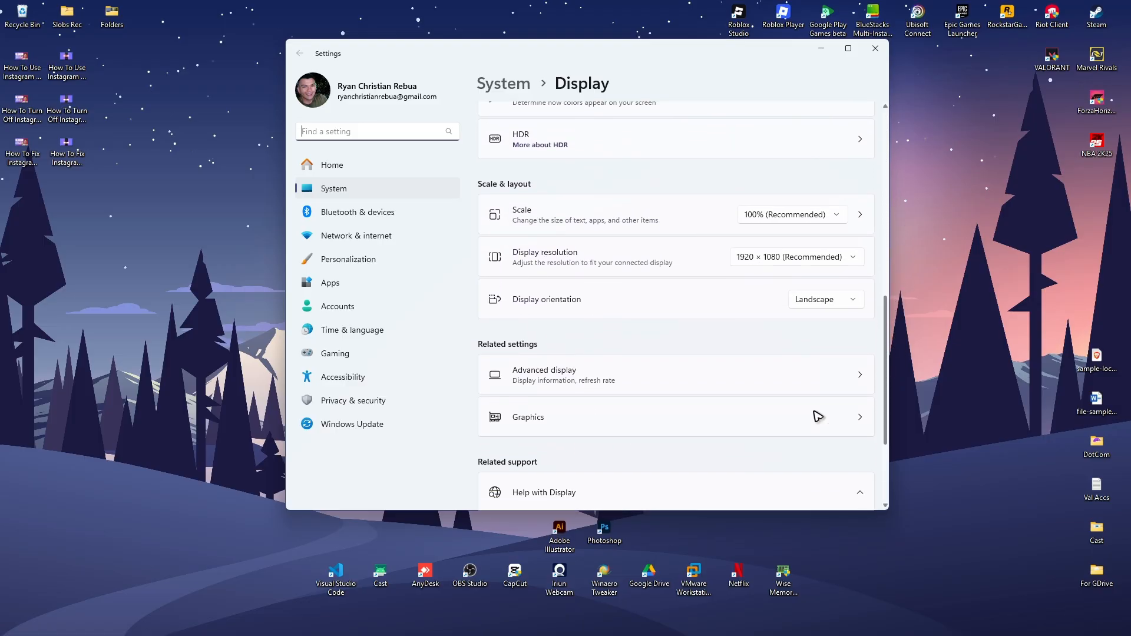
click(528, 417)
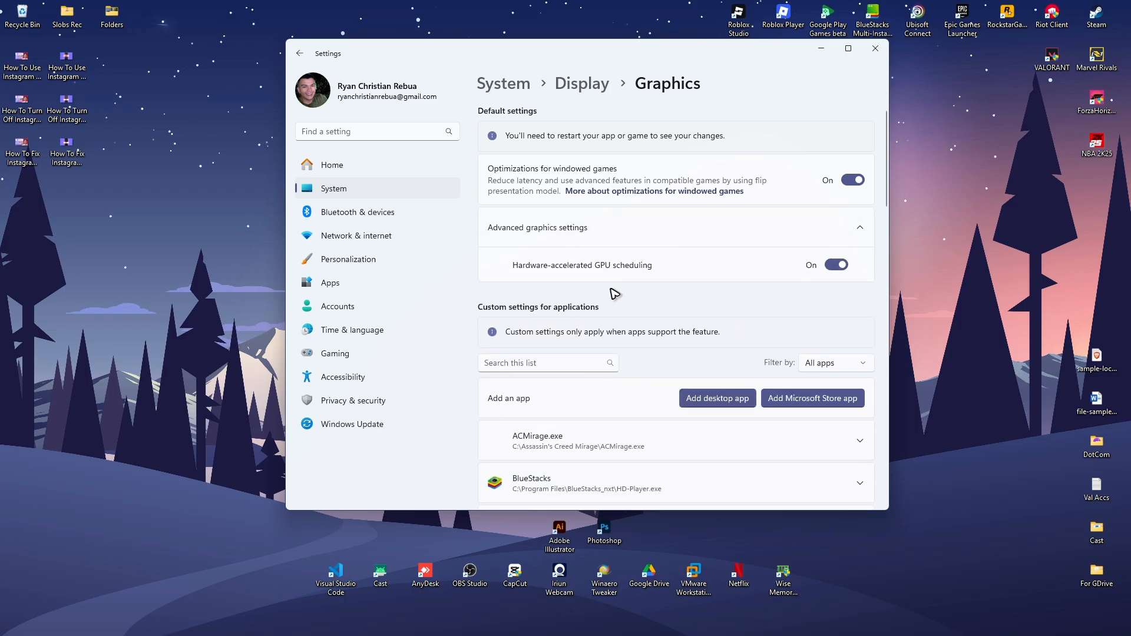
mouse_move(629, 289)
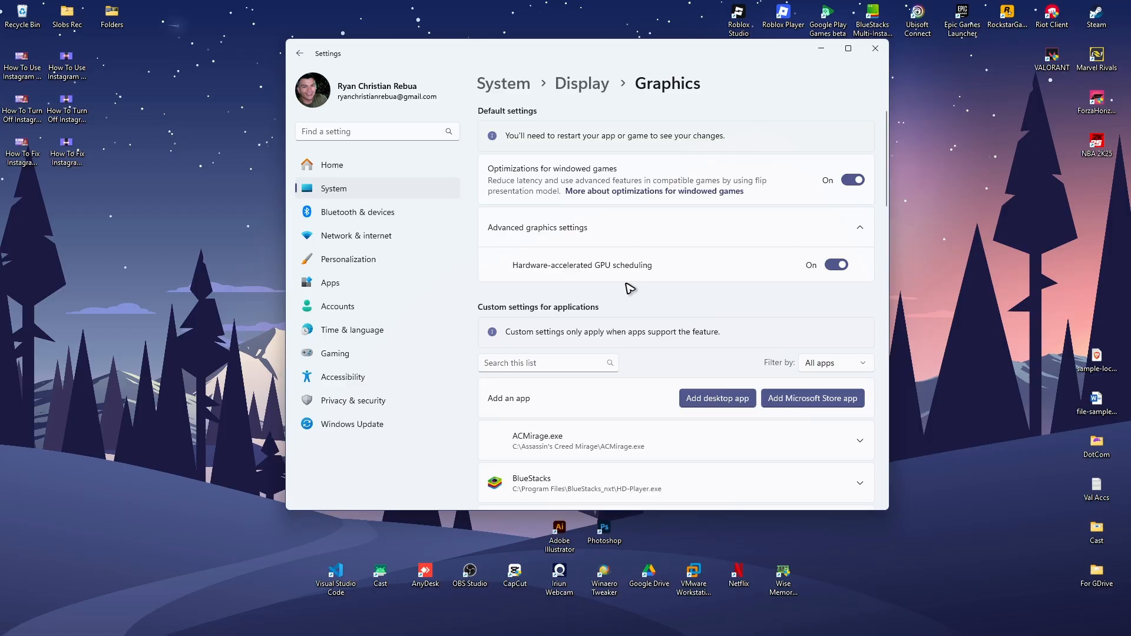
mouse_move(832, 198)
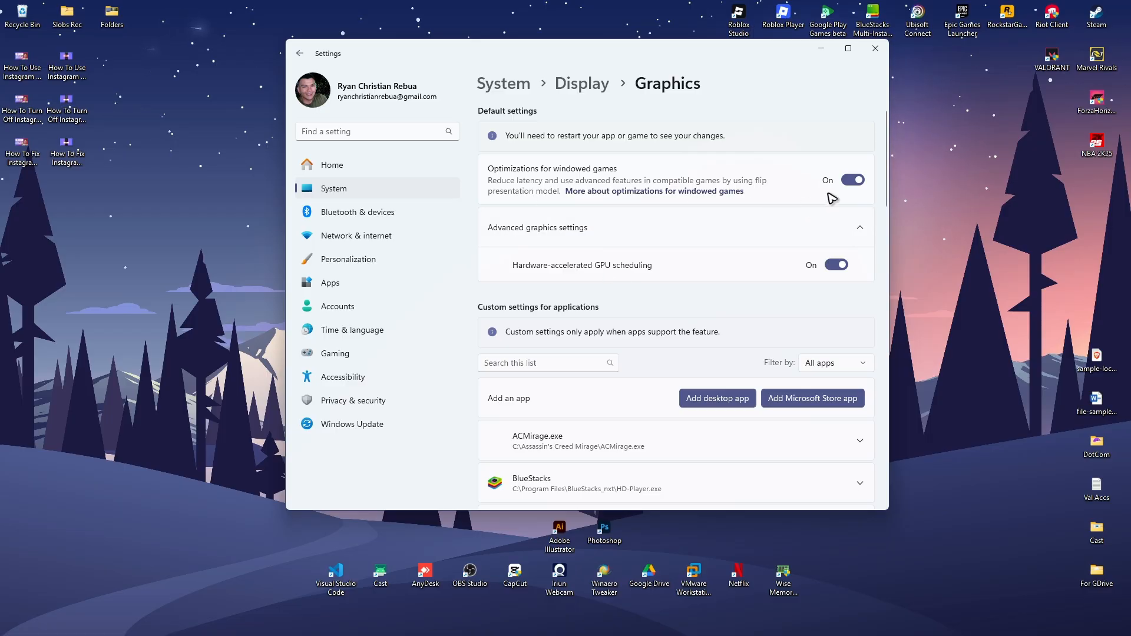
scroll(down, 3)
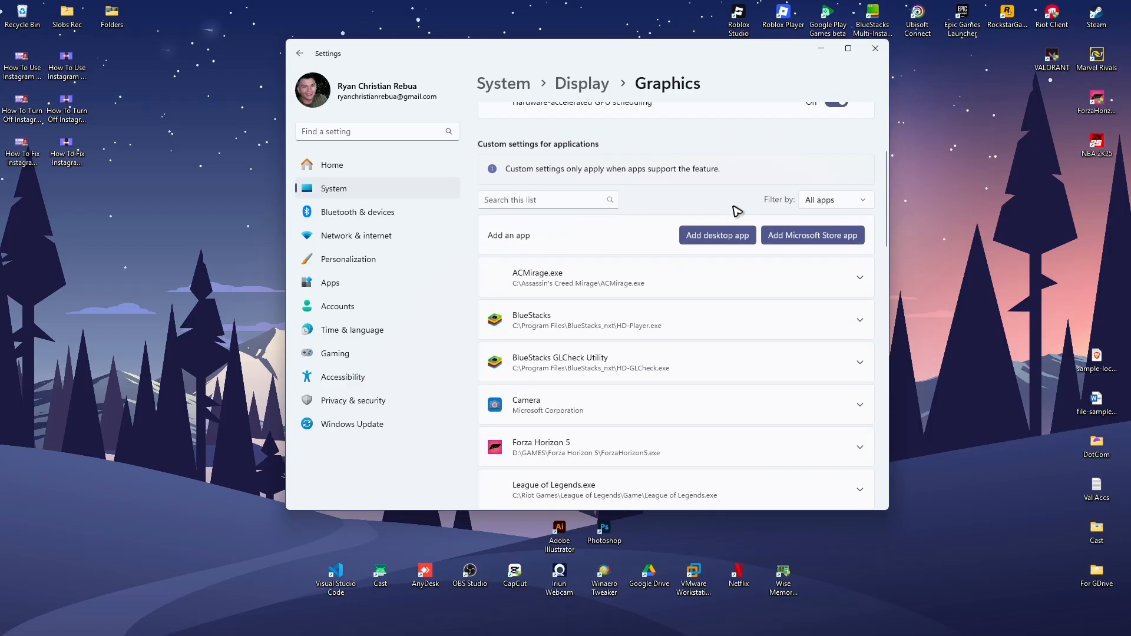
scroll(down, 3)
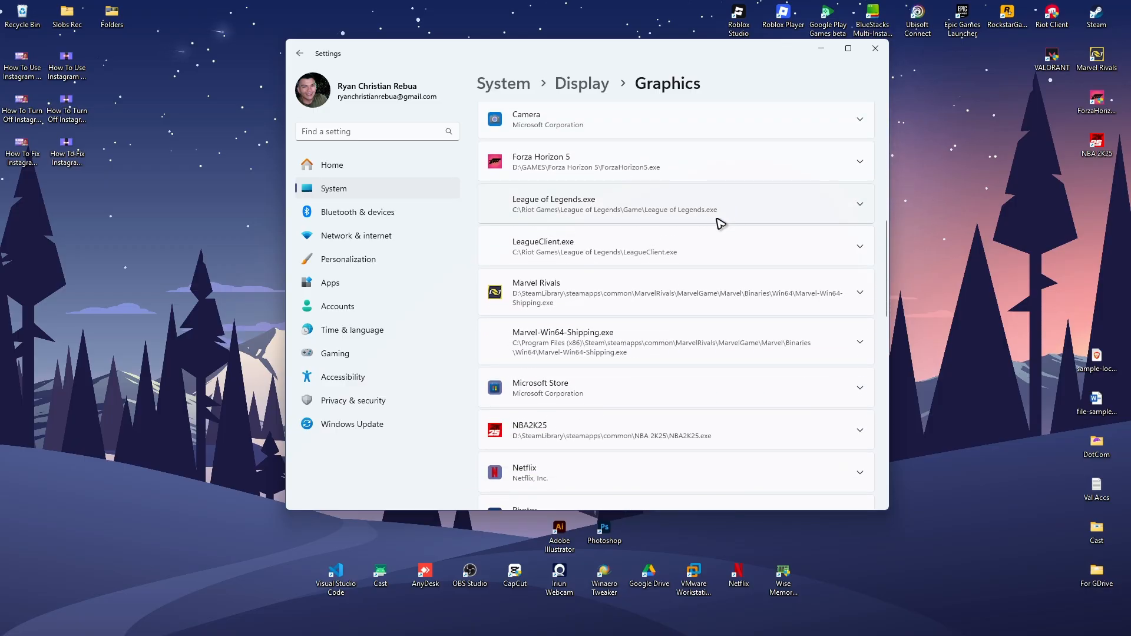
Step: Set Marvel Rivals' GPU preference to High Performance (NVIDIA GeForce RTX 2060 SUPER) and close Settings
click(860, 292)
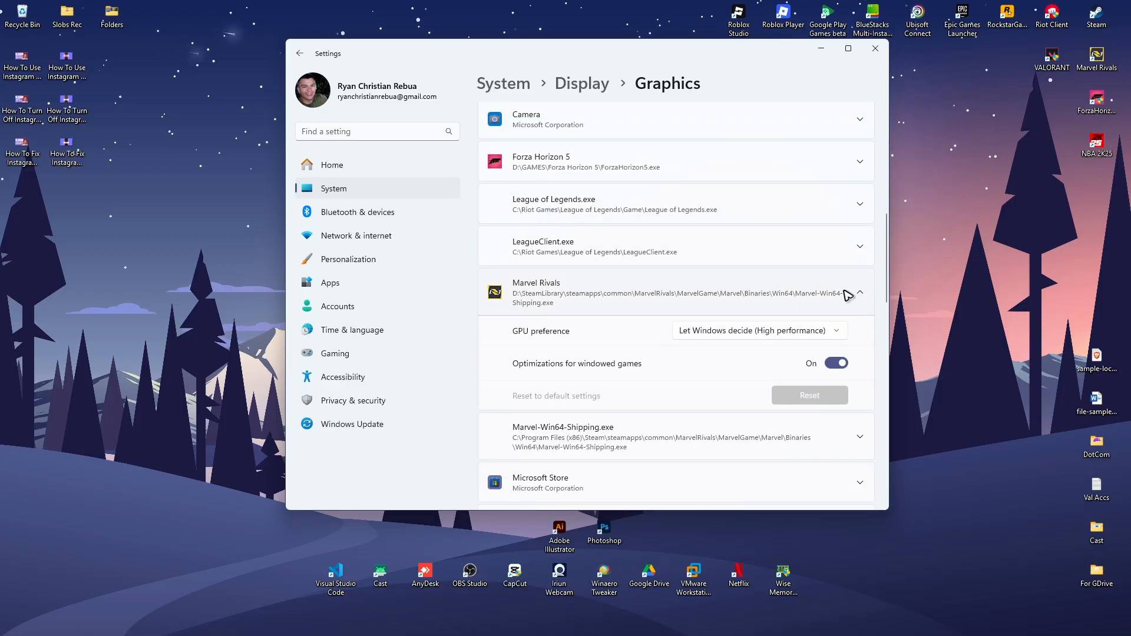
mouse_move(746, 334)
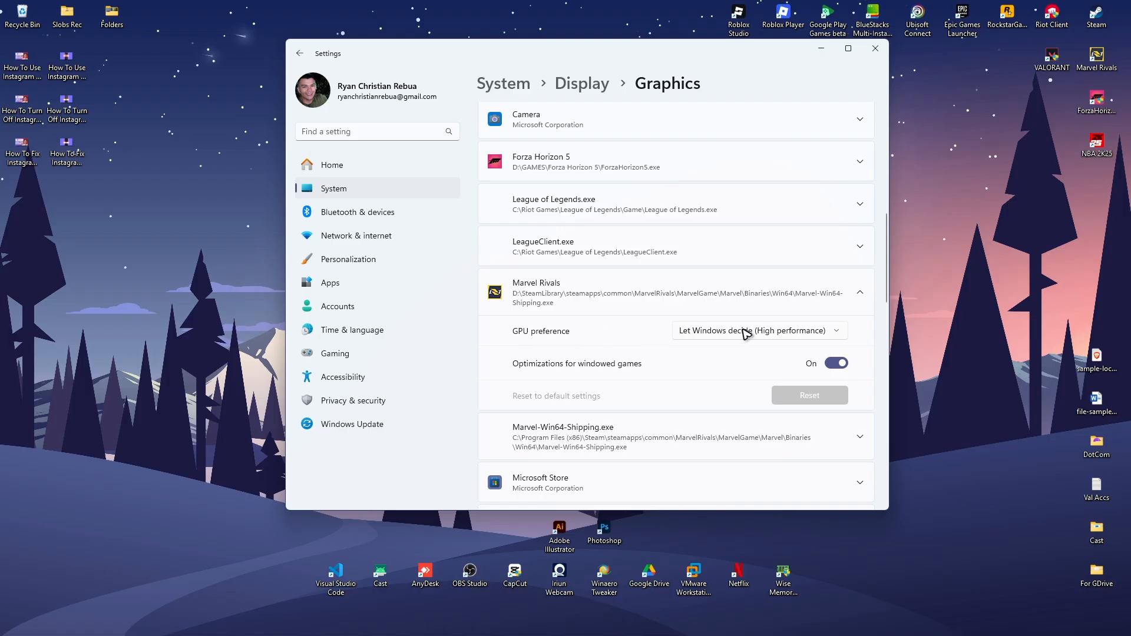
click(759, 330)
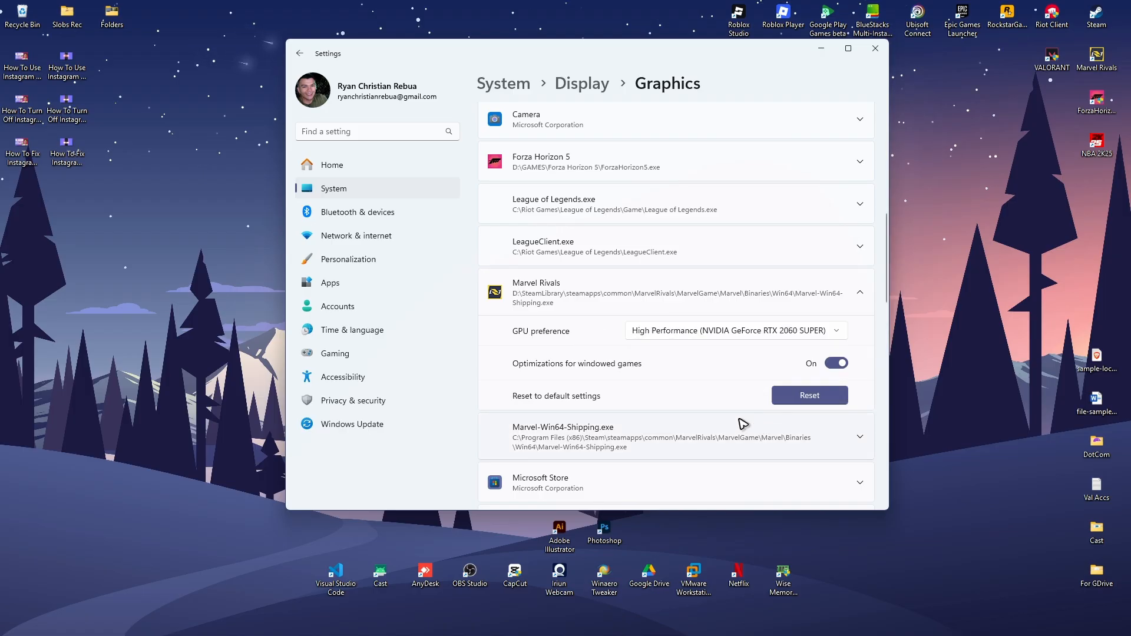
mouse_move(907, 61)
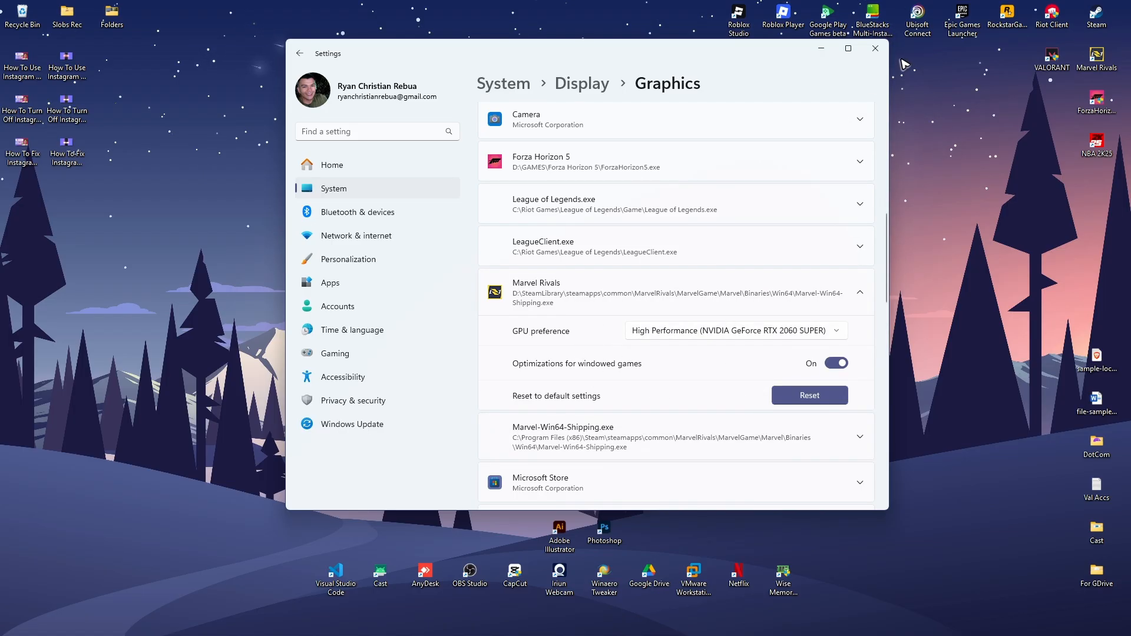
click(874, 49)
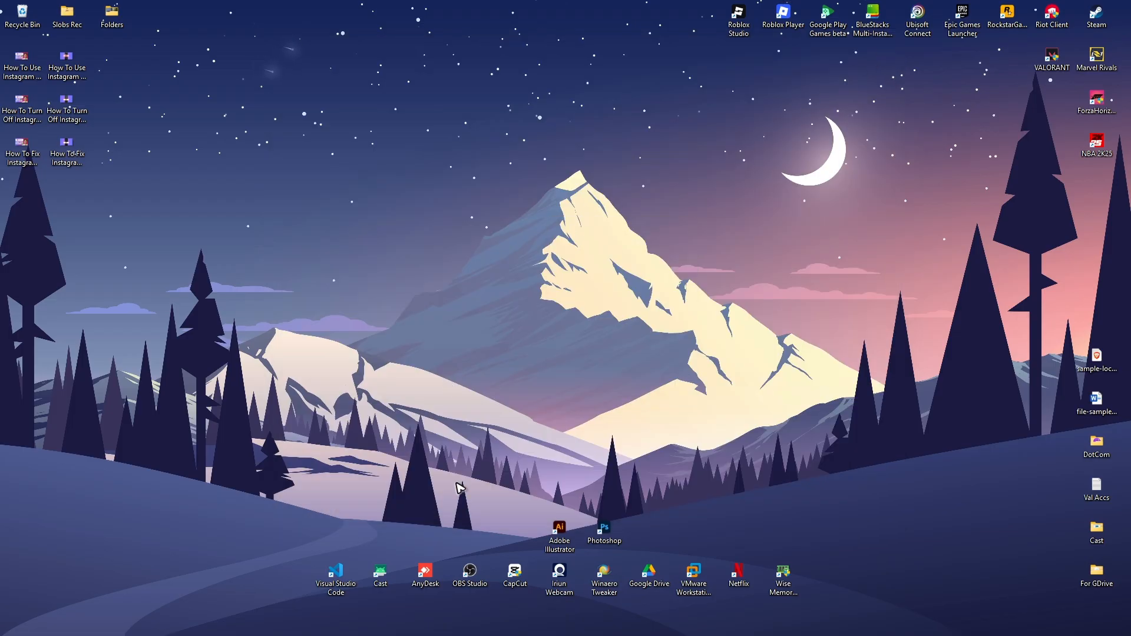
Step: Reopen Settings from Start, check Game Bar's controller toggle is Off, and return to Gaming
right_click(411, 622)
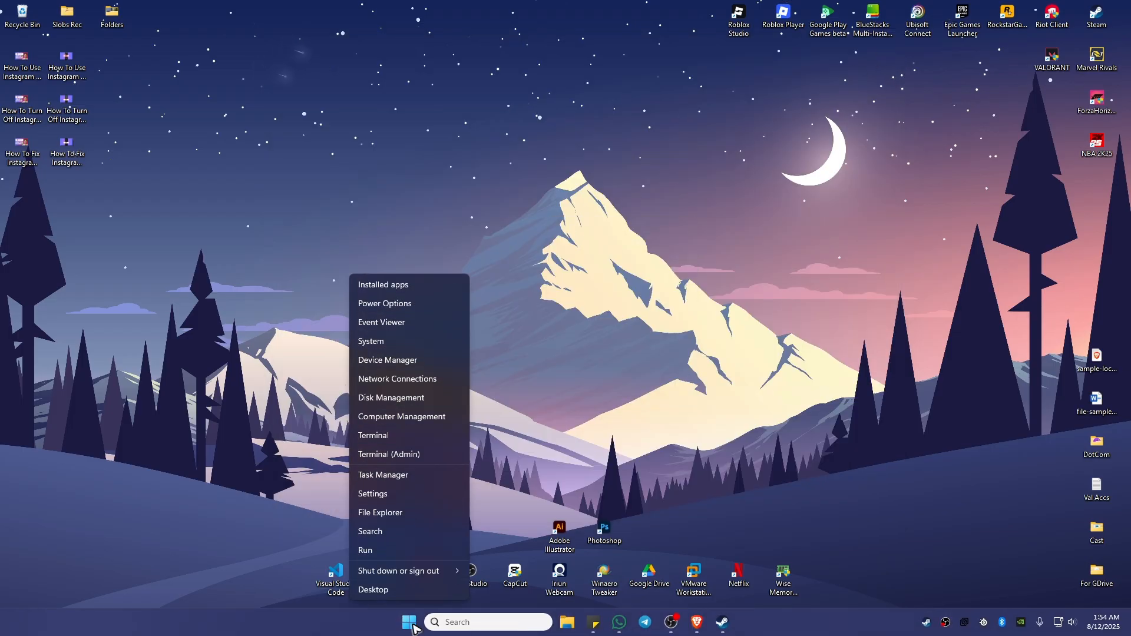
click(372, 494)
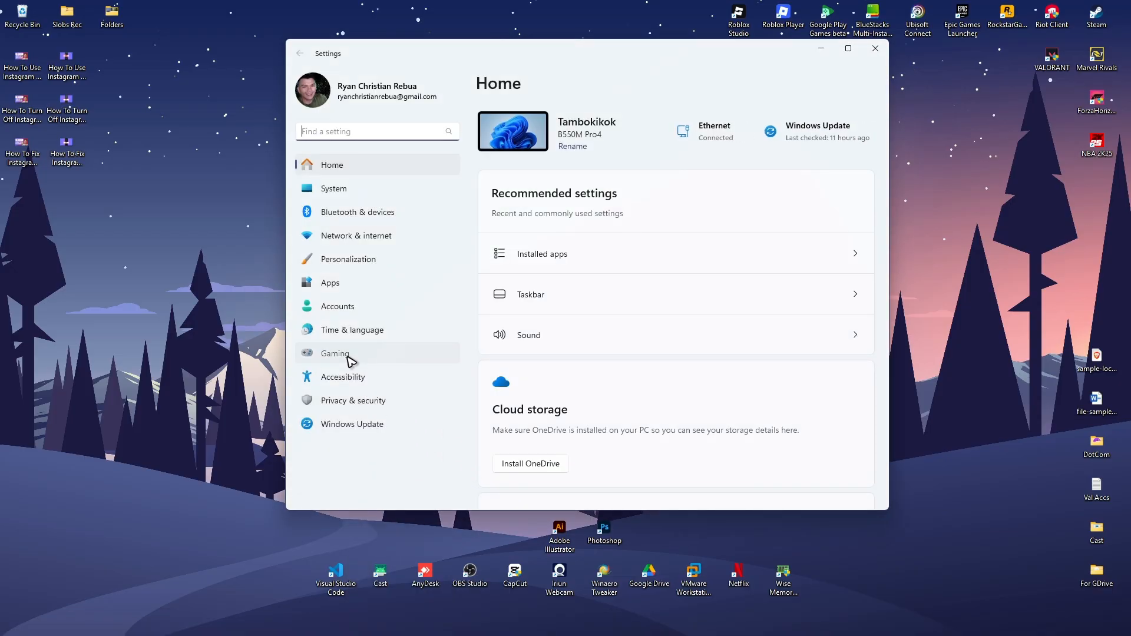
click(335, 354)
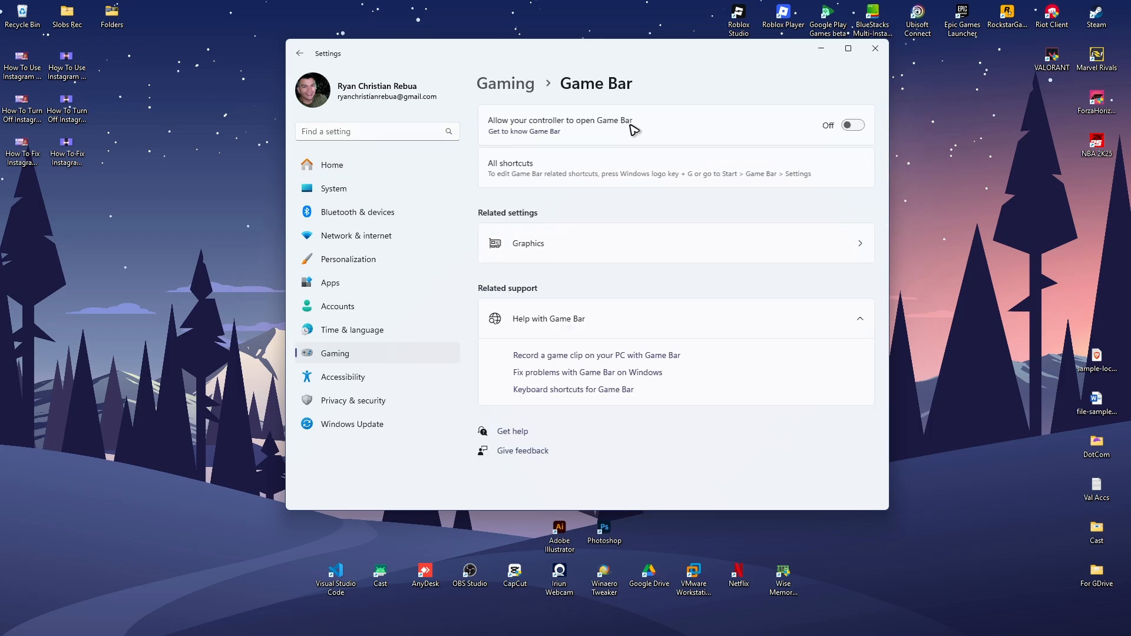
mouse_move(688, 146)
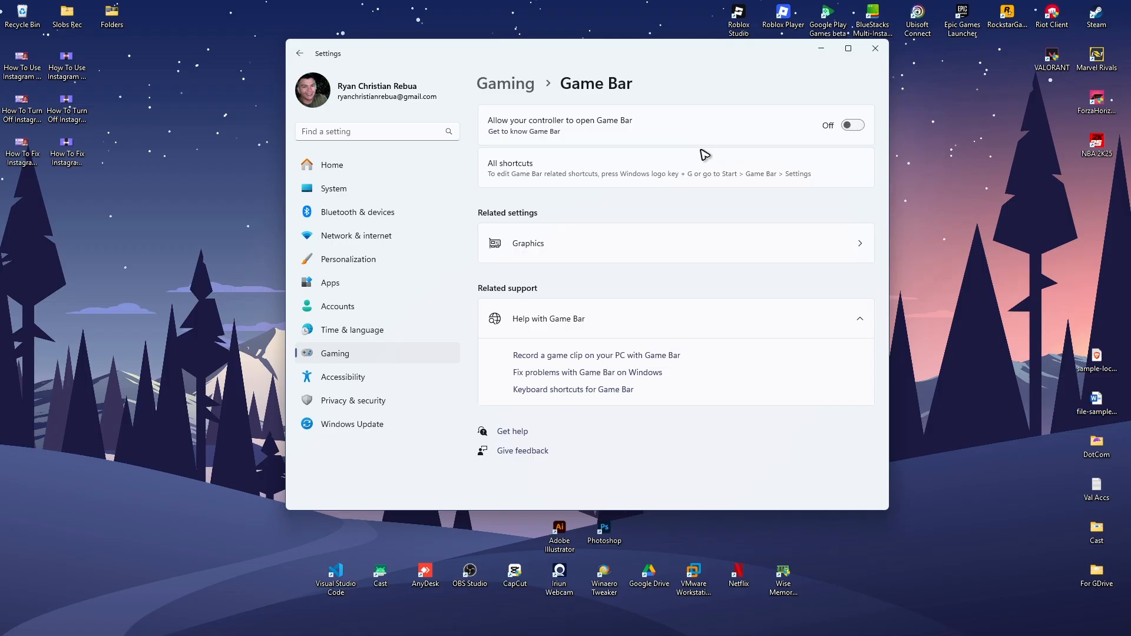
click(301, 54)
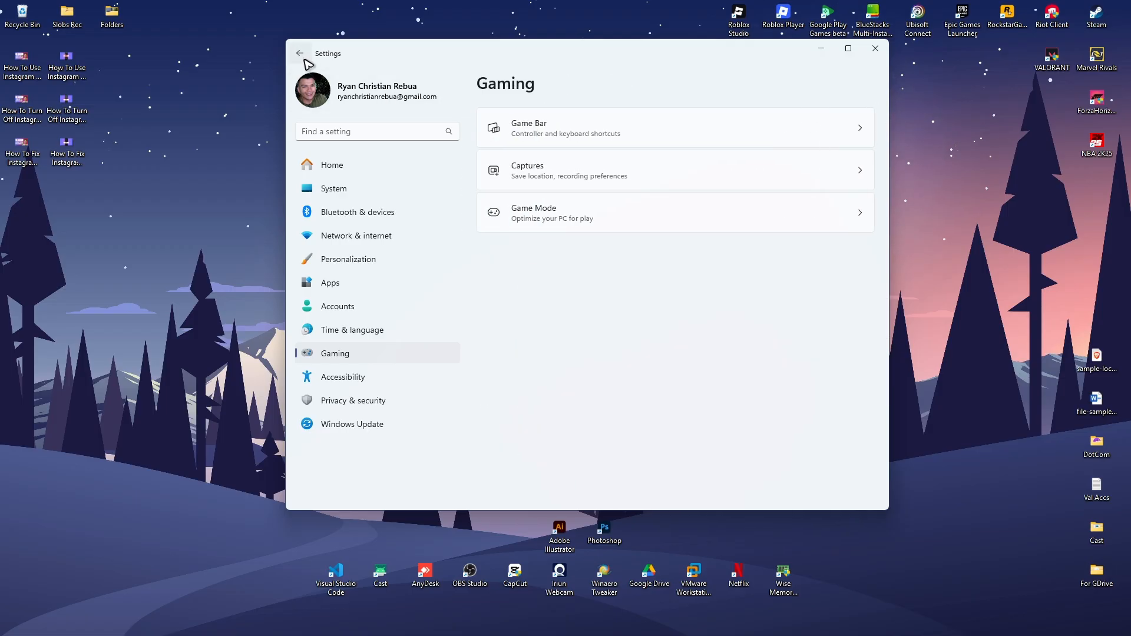
Step: Confirm Game Mode is switched On, then close Settings back to the desktop
click(674, 212)
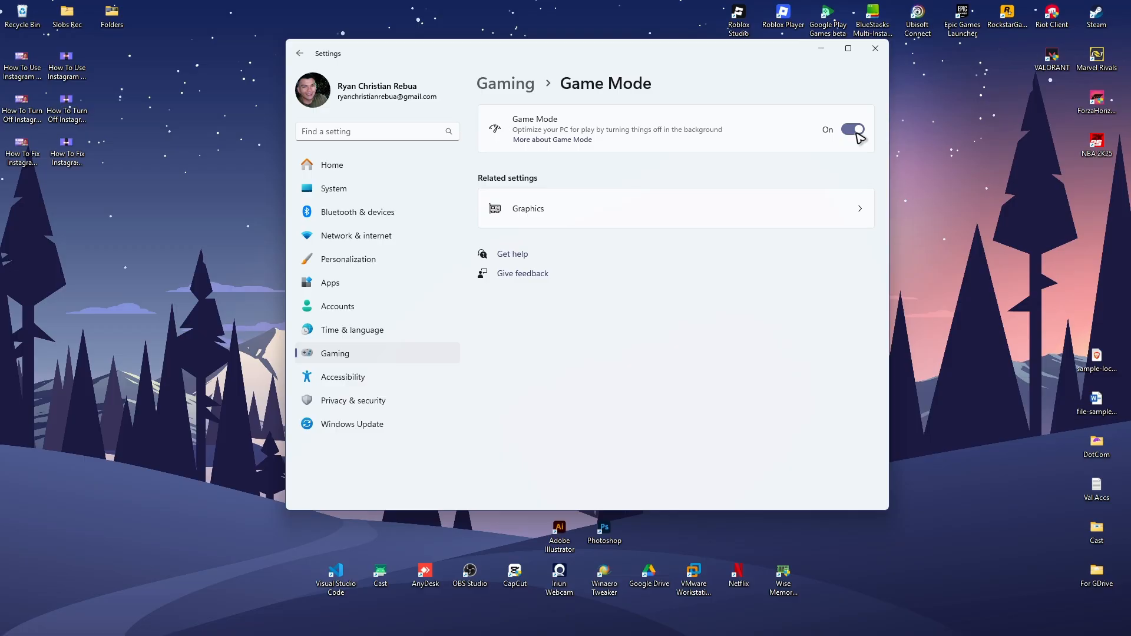
click(876, 48)
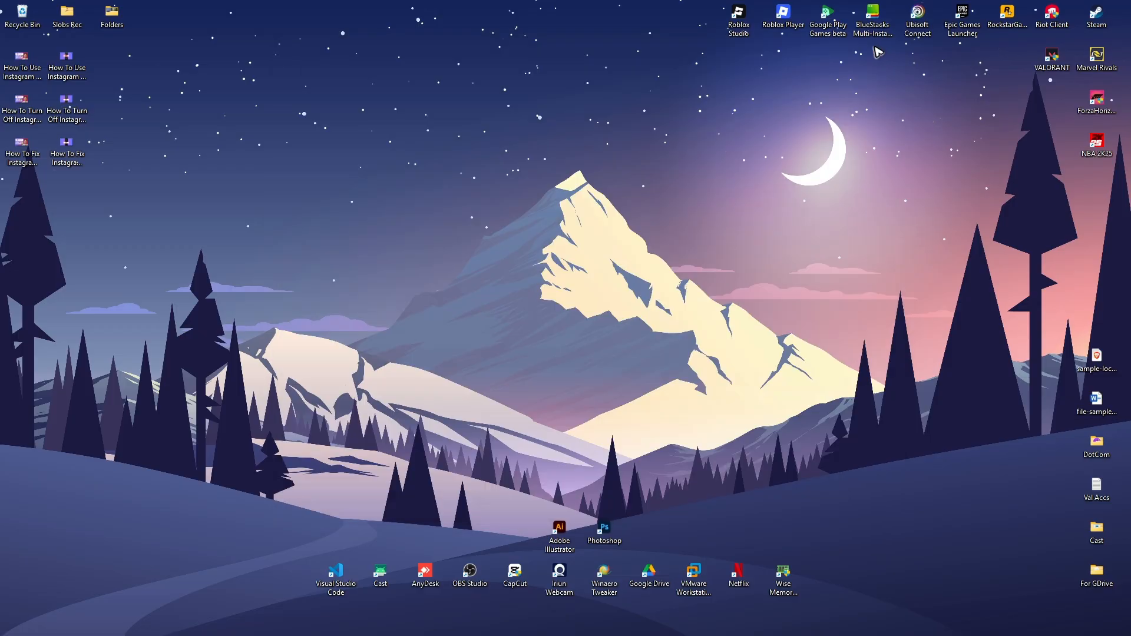
mouse_move(880, 53)
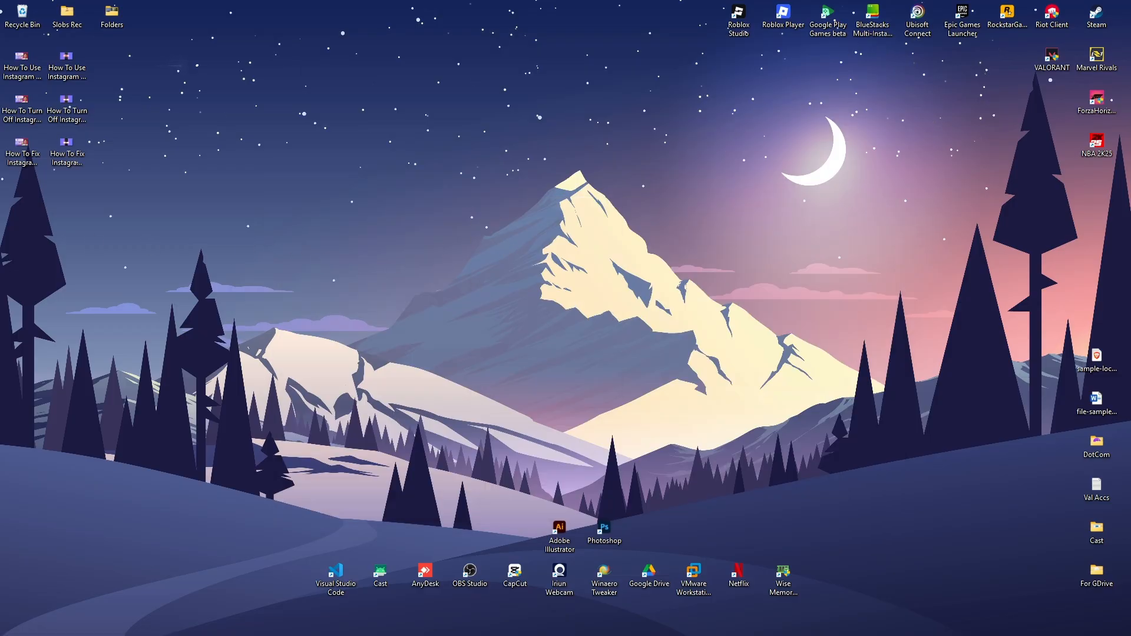